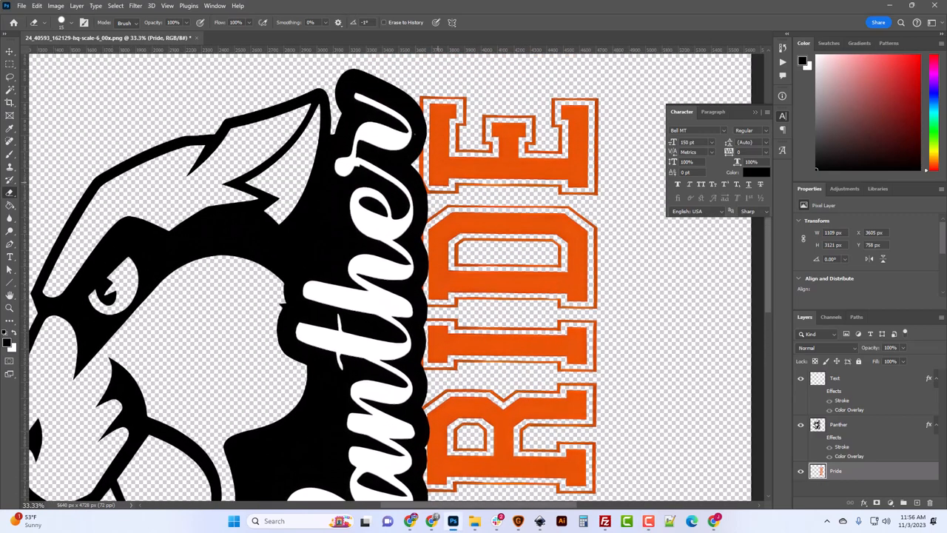
{"action": "mouse_move", "coordinate": [288, 216]}
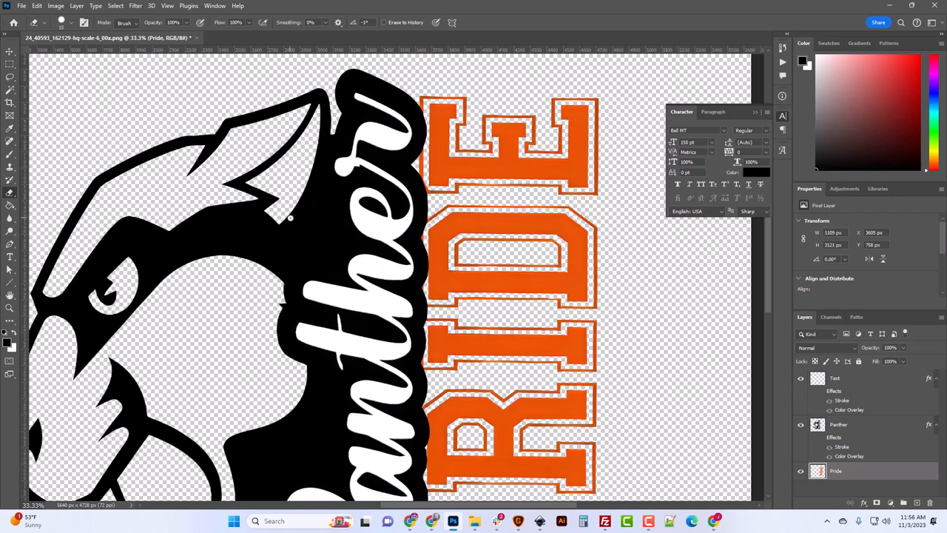
{"action": "mouse_move", "coordinate": [334, 305]}
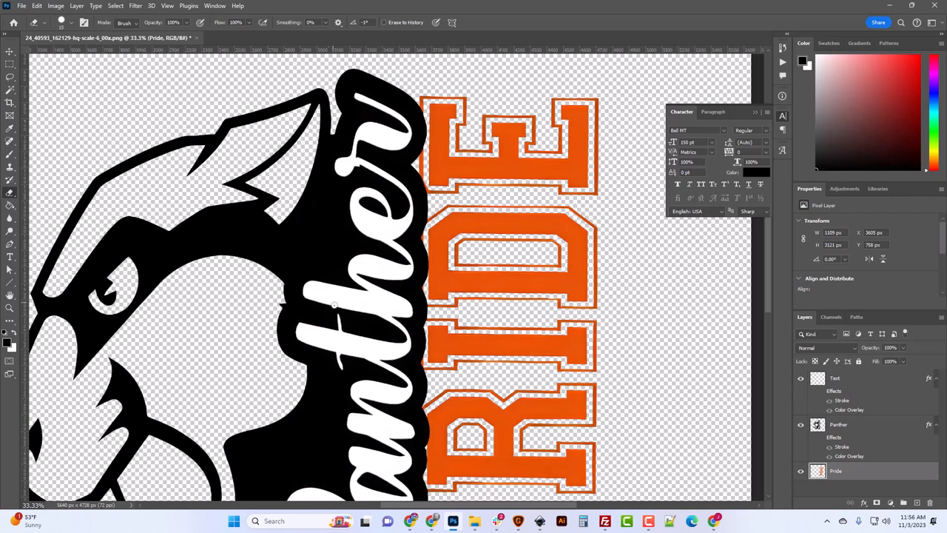
Step: Zoom toward the PRIDE letters and toggle the orange PRIDE layer's visibility off and back on
{"action": "scroll", "scroll_direction": "down", "scroll_amount": 3}
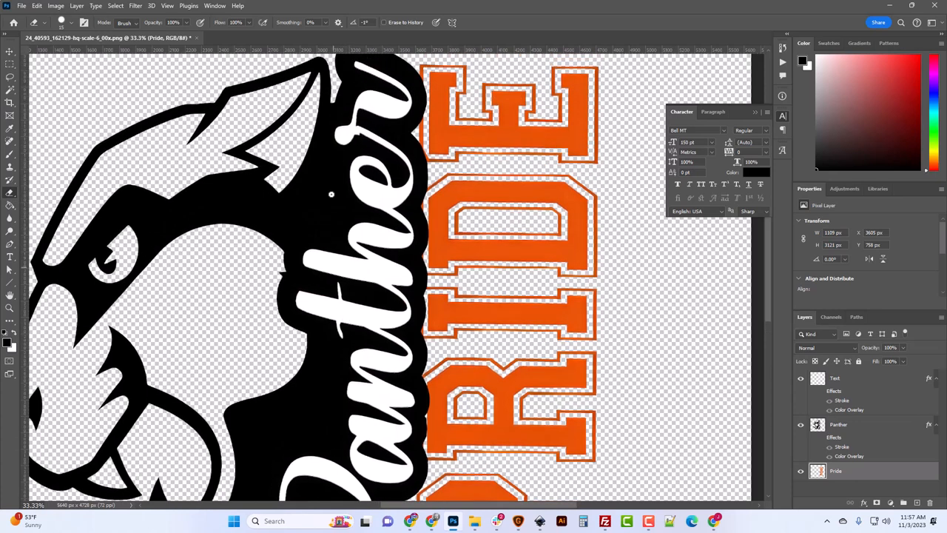
{"action": "scroll", "scroll_direction": "down", "scroll_amount": 3}
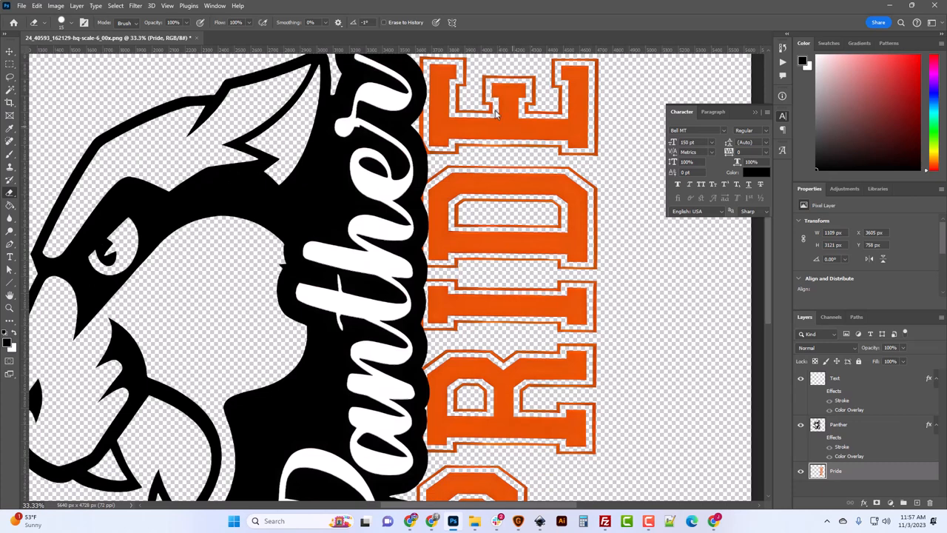
{"action": "scroll", "scroll_direction": "down", "scroll_amount": 3}
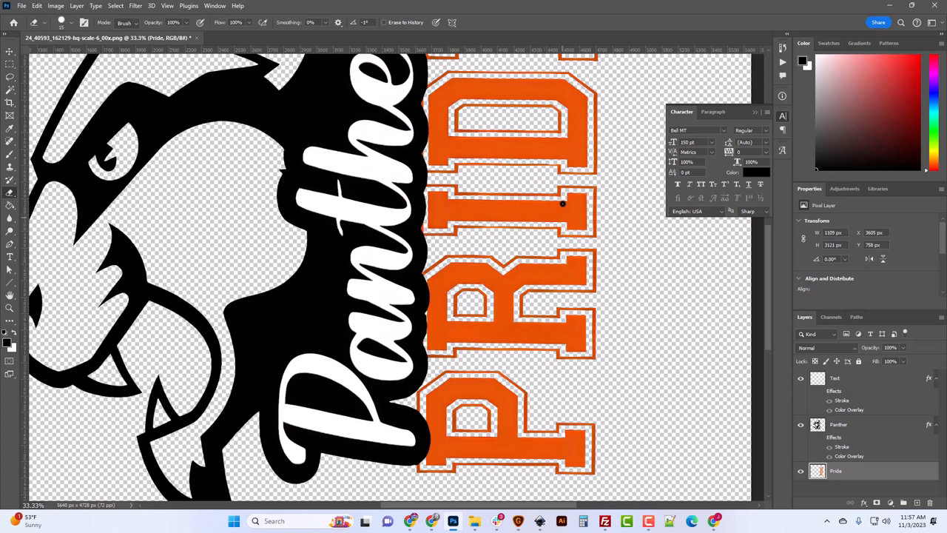
{"action": "scroll", "scroll_direction": "down", "scroll_amount": 3}
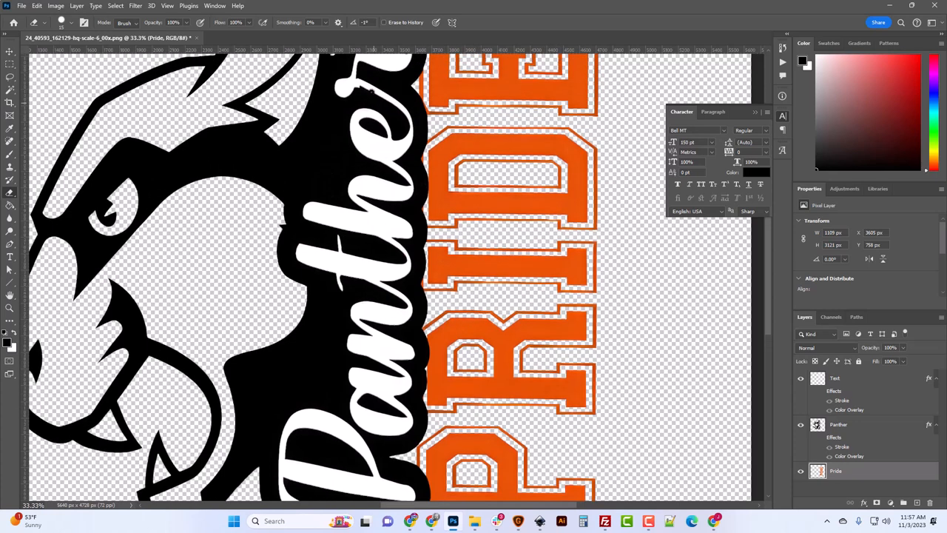
{"action": "mouse_move", "coordinate": [390, 80]}
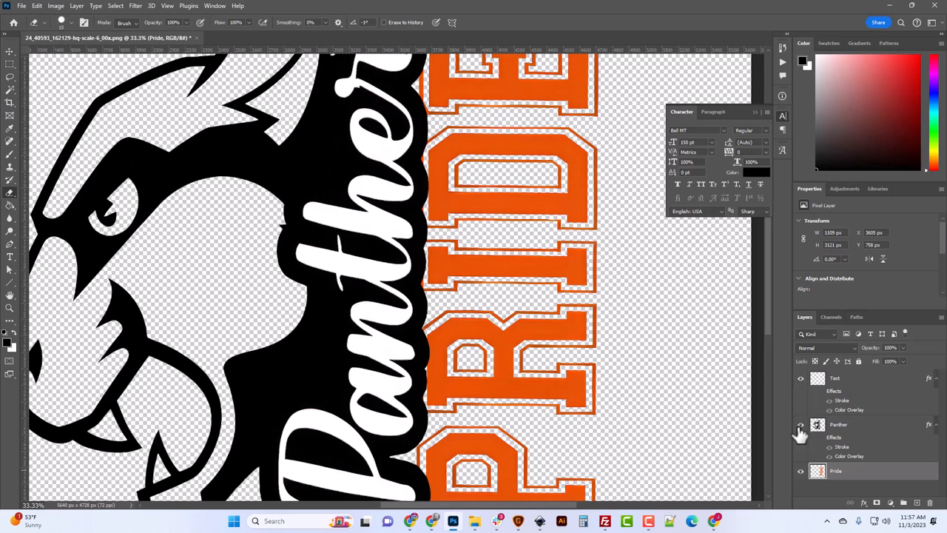
{"action": "left_click", "coordinate": [799, 471]}
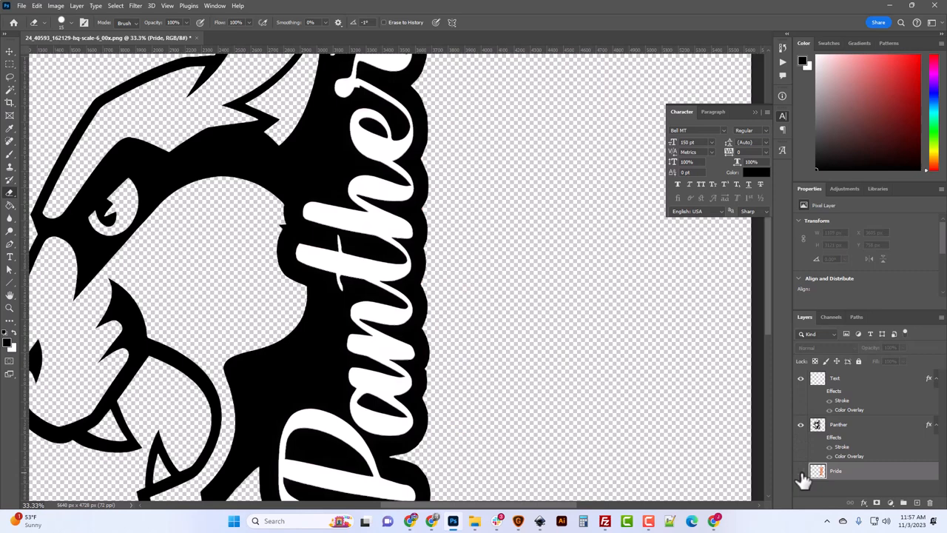
{"action": "left_click", "coordinate": [798, 470]}
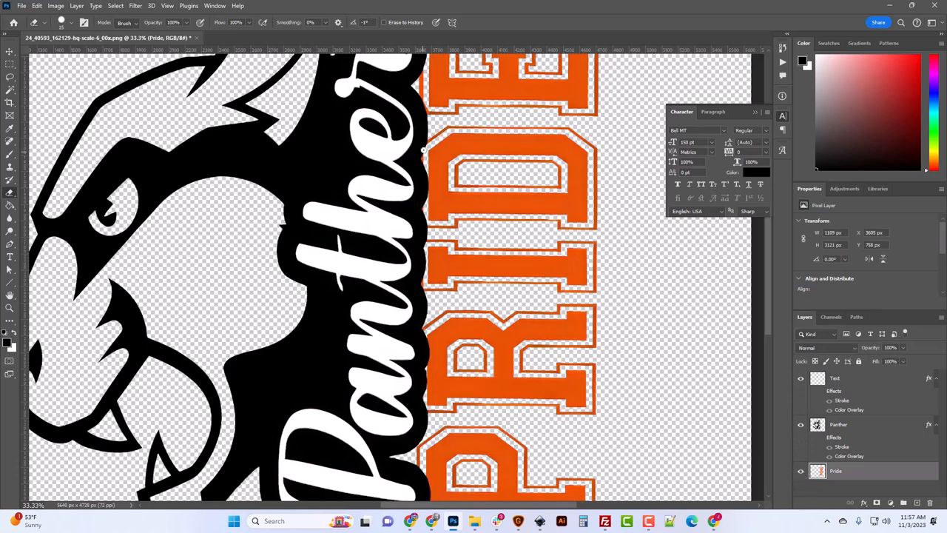
{"action": "mouse_move", "coordinate": [417, 176]}
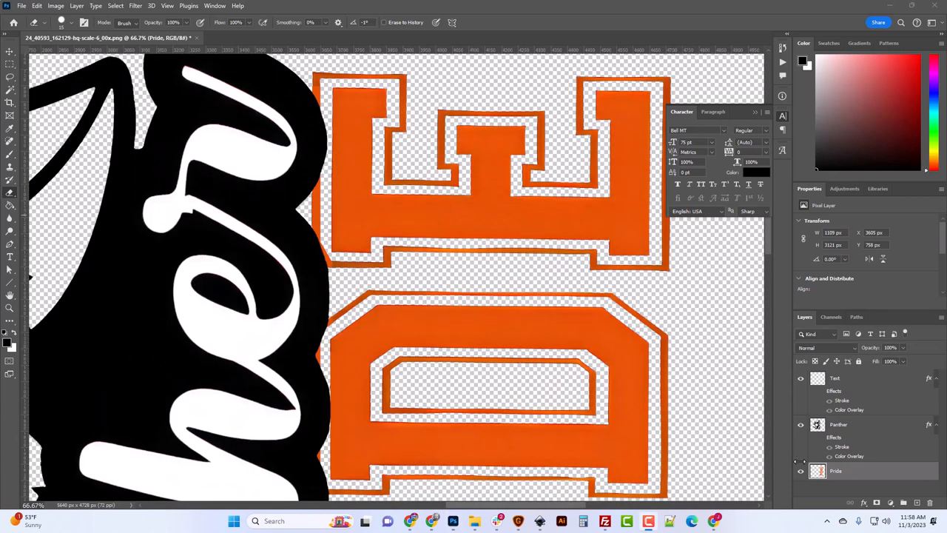
{"action": "mouse_move", "coordinate": [451, 171]}
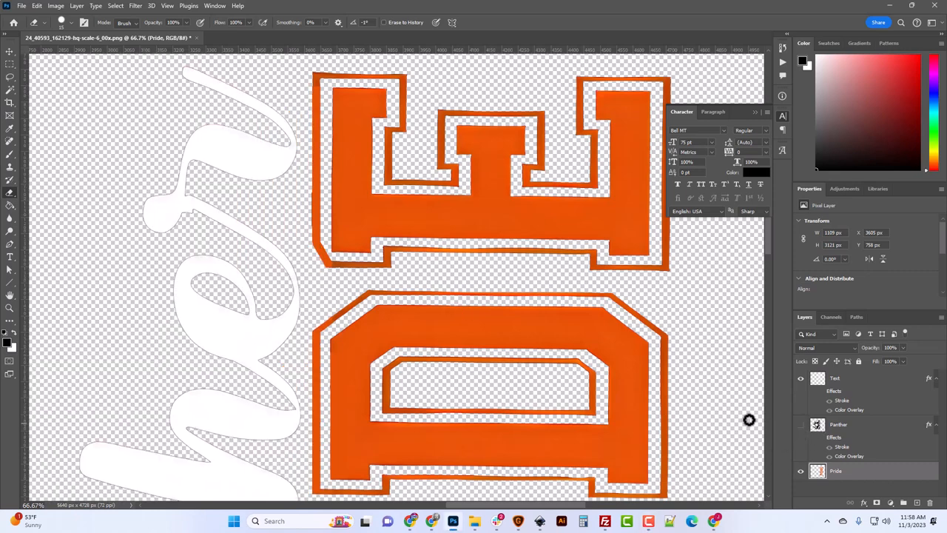
{"action": "mouse_move", "coordinate": [470, 361]}
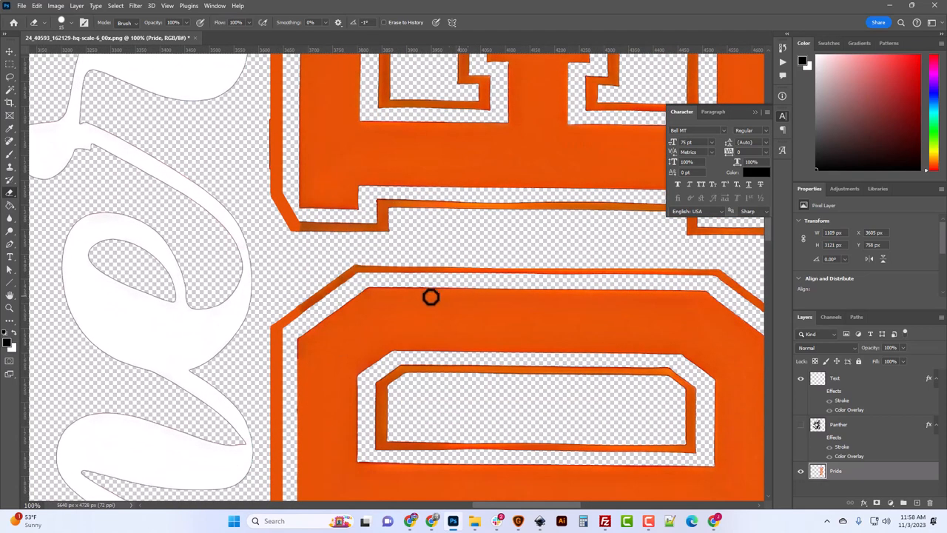
{"action": "mouse_move", "coordinate": [488, 299]}
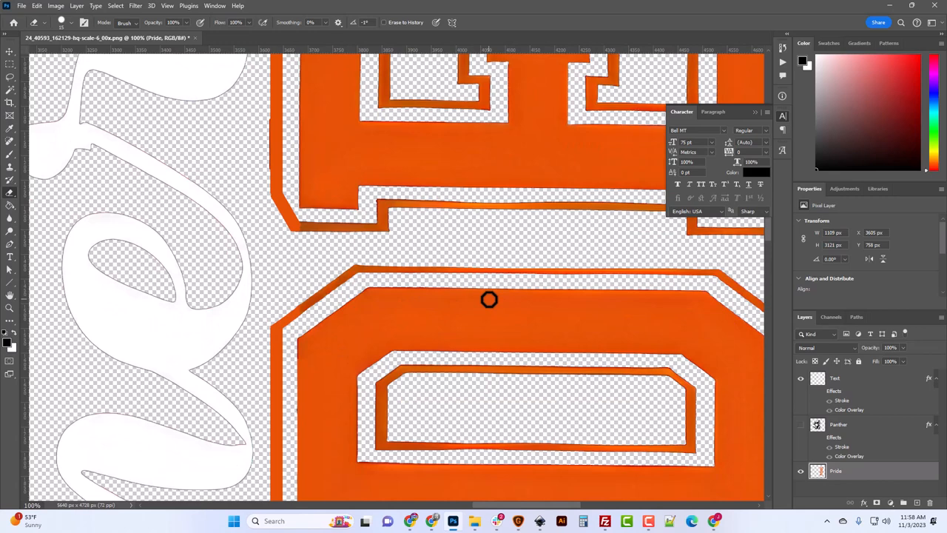
{"action": "mouse_move", "coordinate": [503, 297]}
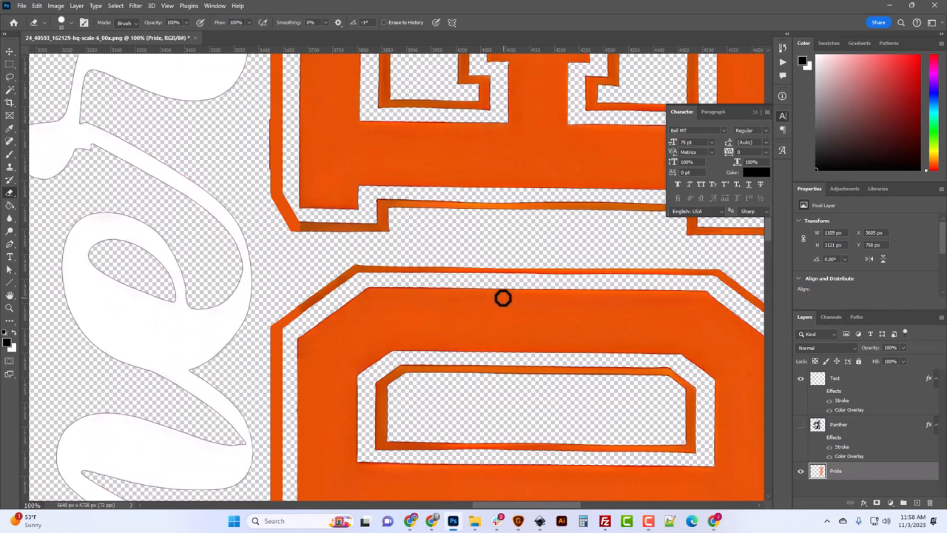
{"action": "mouse_move", "coordinate": [244, 160]}
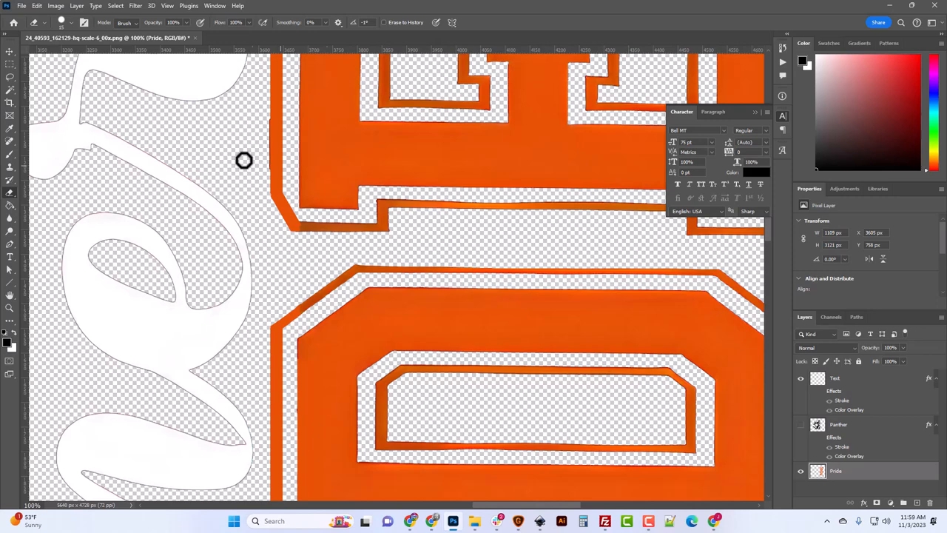
{"action": "mouse_move", "coordinate": [42, 121]}
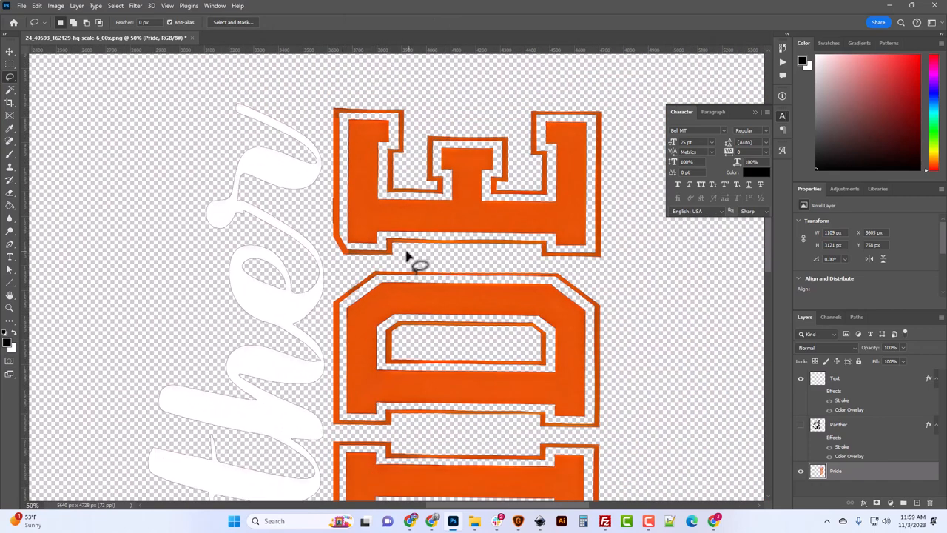
{"action": "mouse_move", "coordinate": [341, 432]}
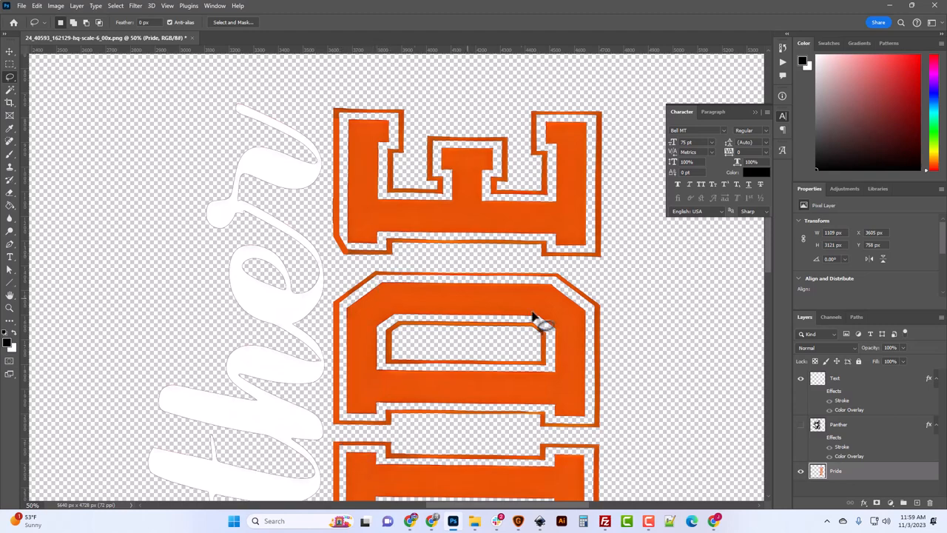
{"action": "mouse_move", "coordinate": [358, 266]}
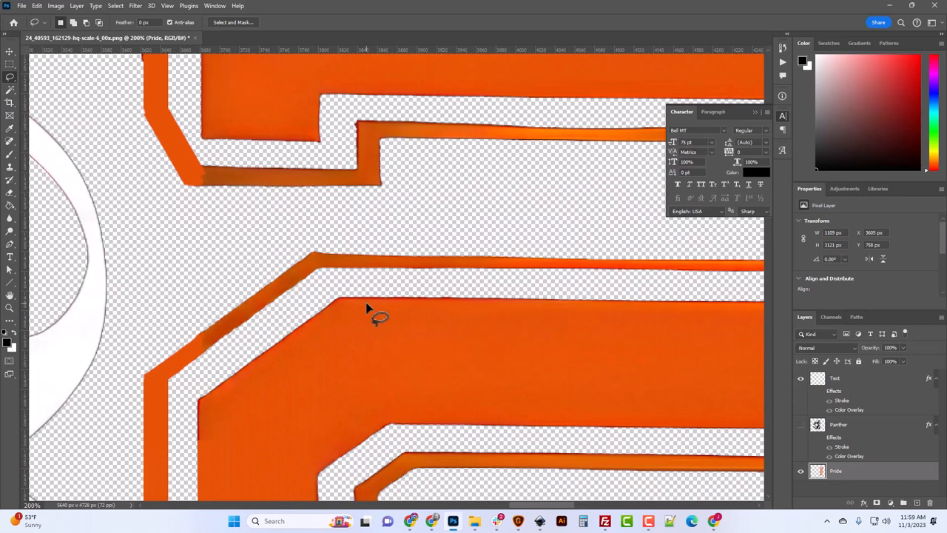
{"action": "scroll", "scroll_direction": "down", "scroll_amount": 3}
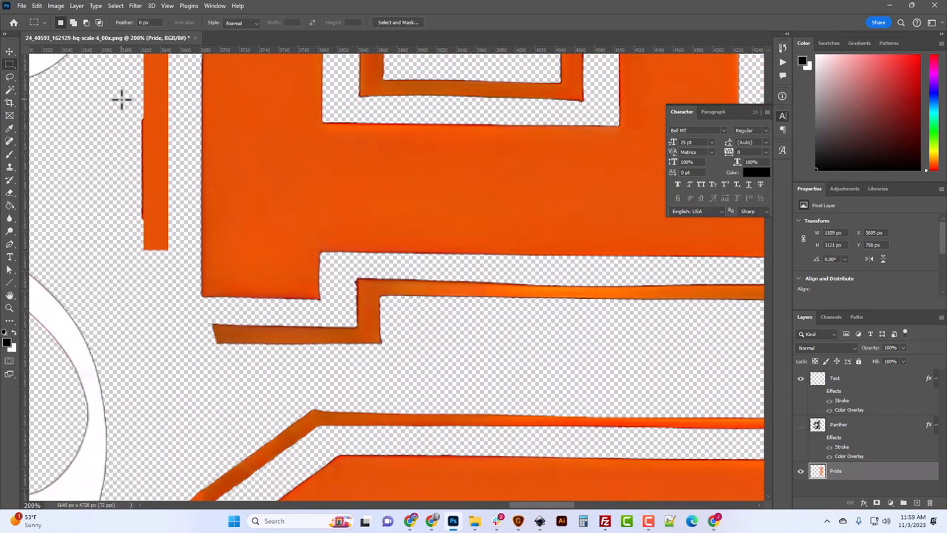
Step: Select a thin strip along a letter edge, then pan to the outline strips between letters
{"action": "left_click_drag", "start_coordinate": [130, 101], "coordinate": [140, 249]}
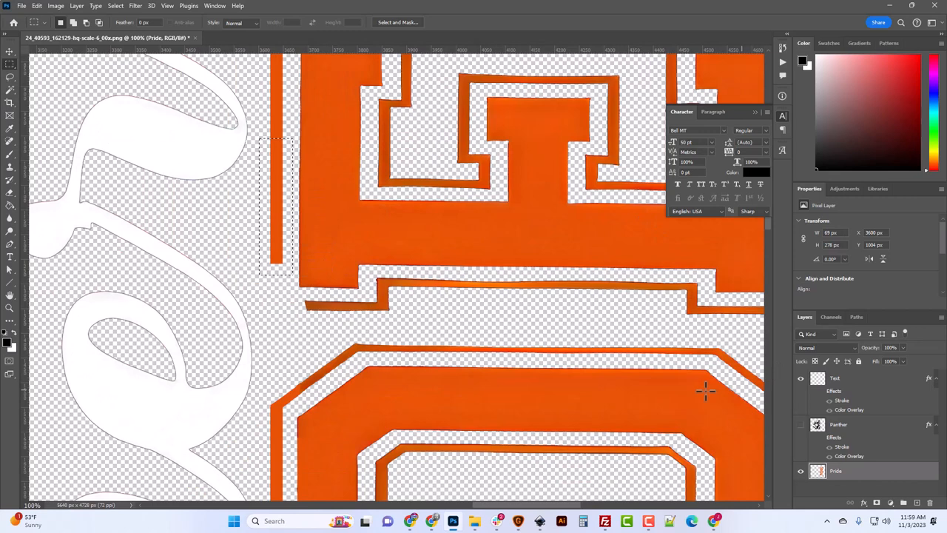
{"action": "mouse_move", "coordinate": [488, 373]}
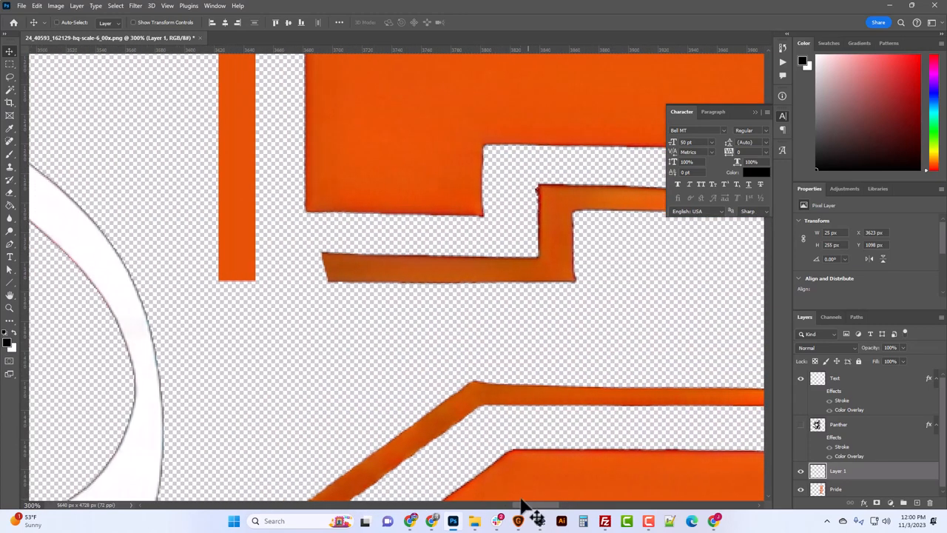
{"action": "mouse_move", "coordinate": [361, 287]}
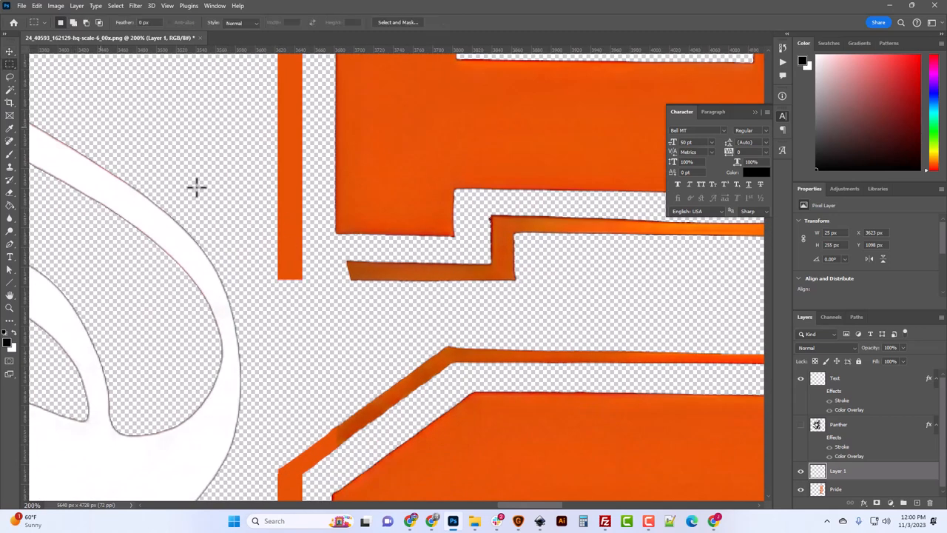
{"action": "mouse_move", "coordinate": [732, 444]}
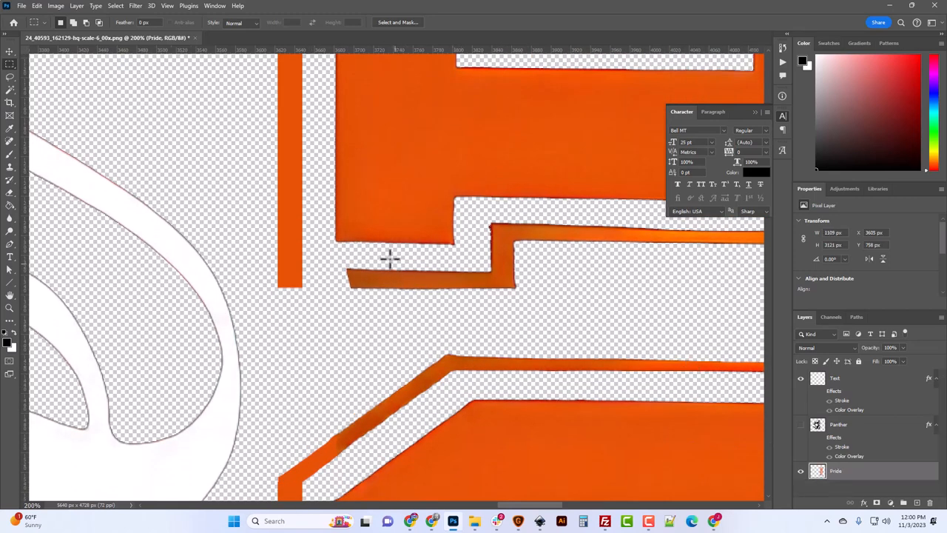
{"action": "left_click_drag", "start_coordinate": [392, 259], "coordinate": [470, 299]}
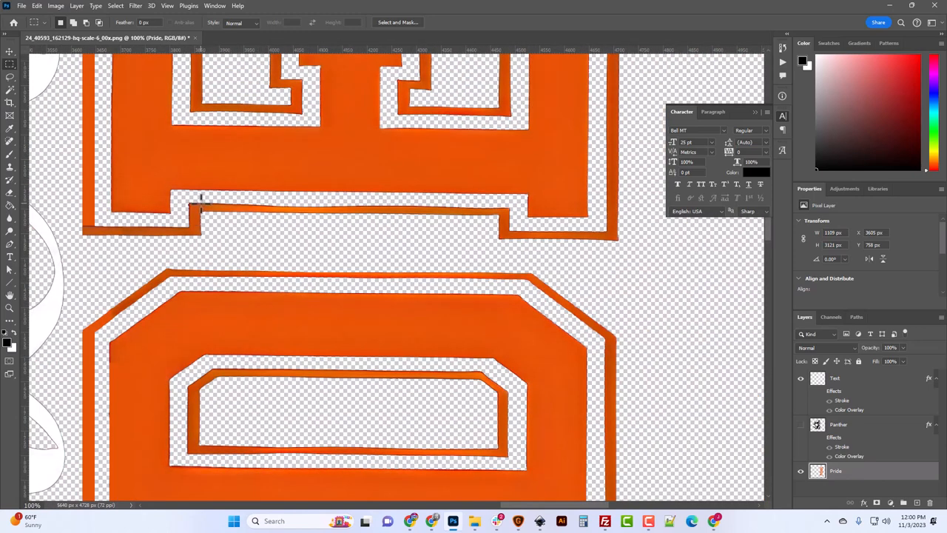
Step: Pan along the letters and look closer at the thin orange border strip
{"action": "left_click_drag", "start_coordinate": [200, 204], "coordinate": [491, 218]}
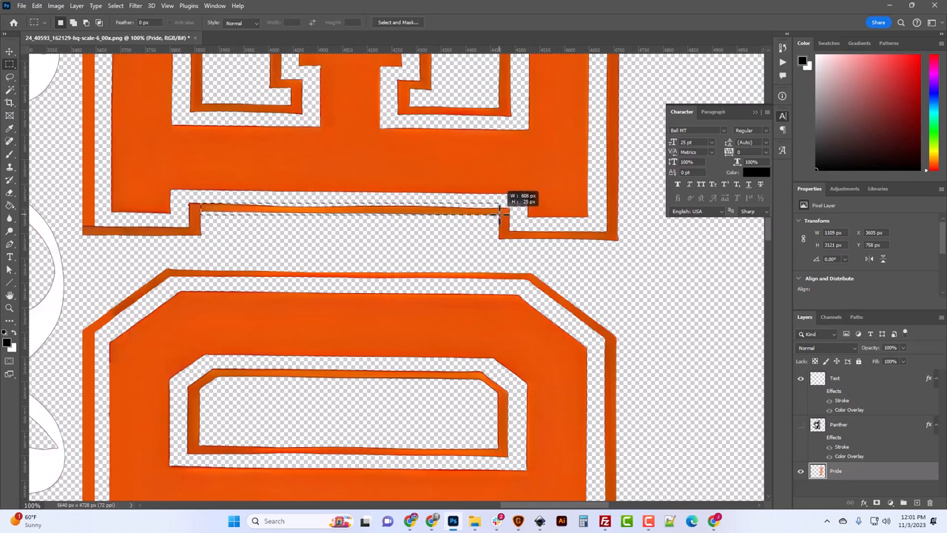
{"action": "left_click_drag", "start_coordinate": [495, 215], "coordinate": [512, 215]}
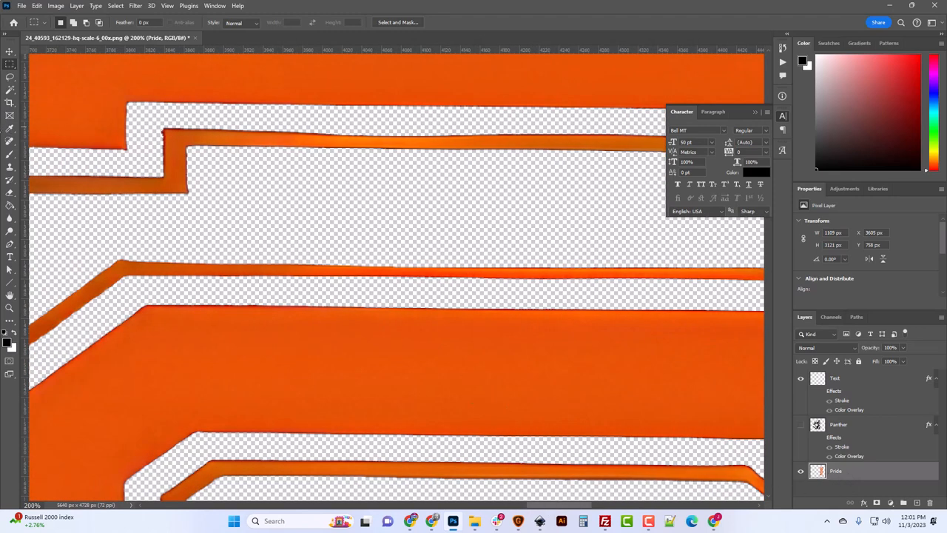
Step: Switch to the Brush tool over the zoomed orange PRIDE letter edge
{"action": "left_click", "coordinate": [10, 154]}
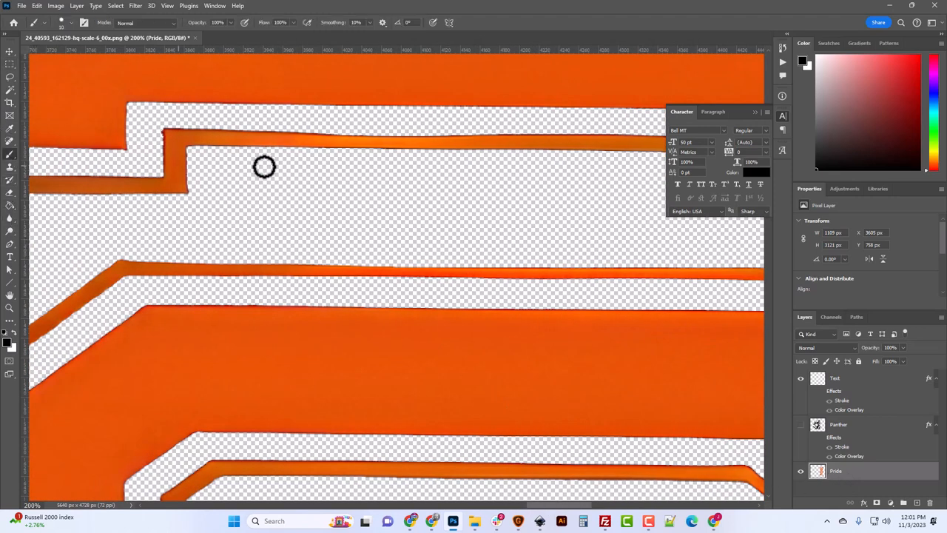
{"action": "mouse_move", "coordinate": [671, 361]}
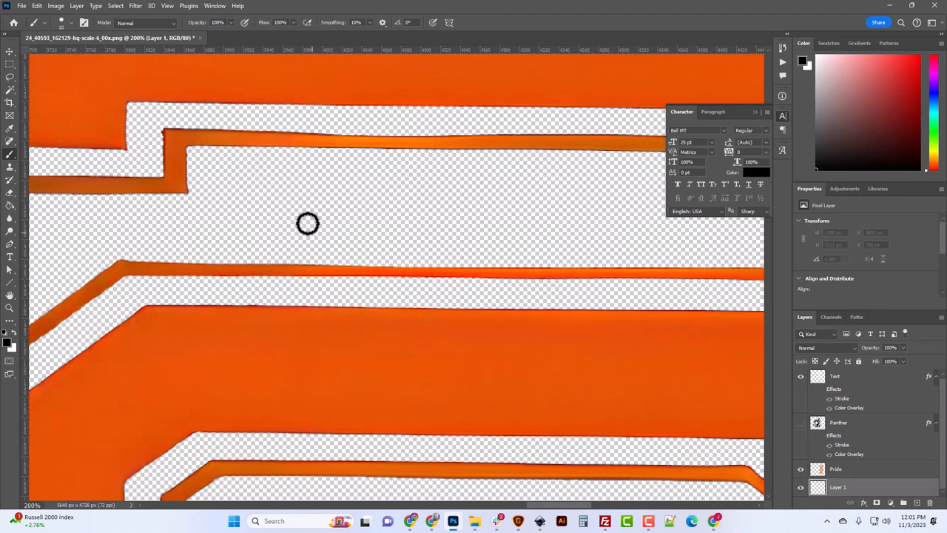
{"action": "mouse_move", "coordinate": [246, 188]}
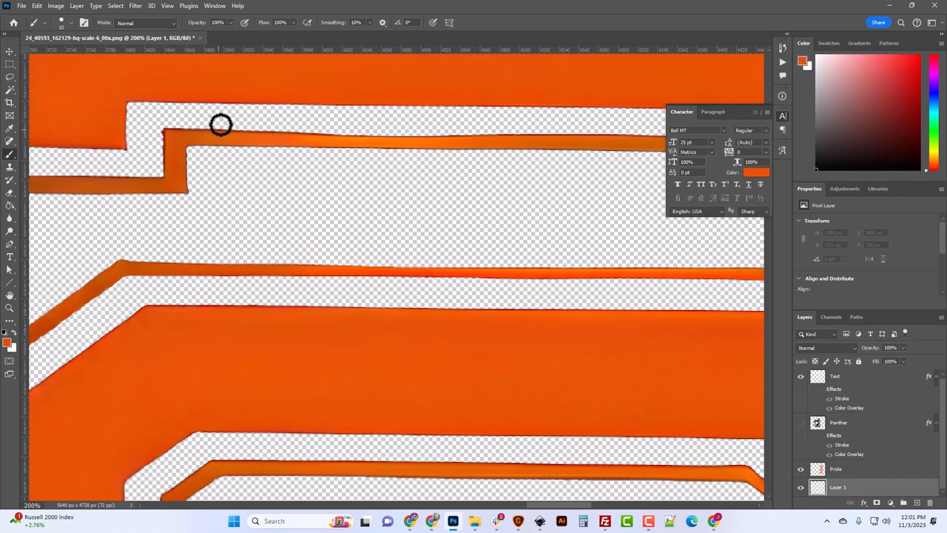
{"action": "mouse_move", "coordinate": [290, 136]}
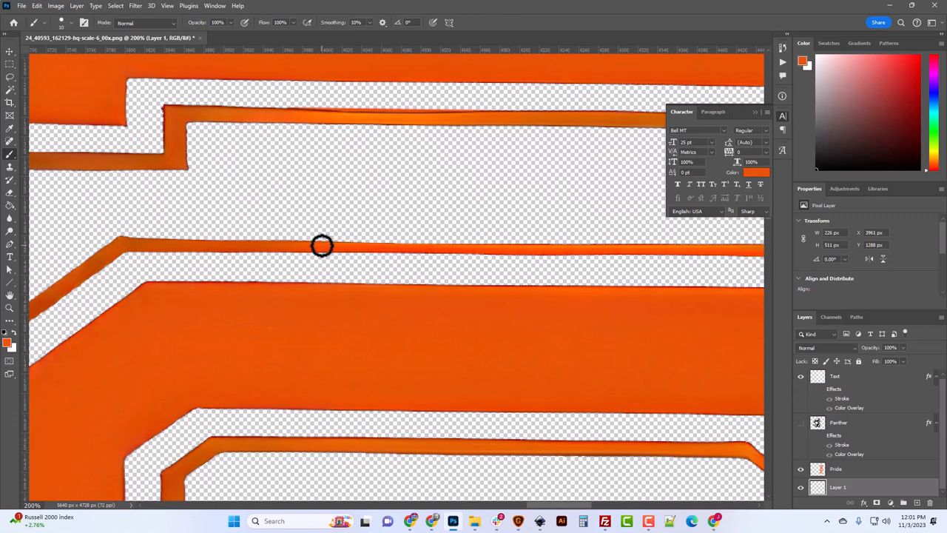
{"action": "mouse_move", "coordinate": [623, 248]}
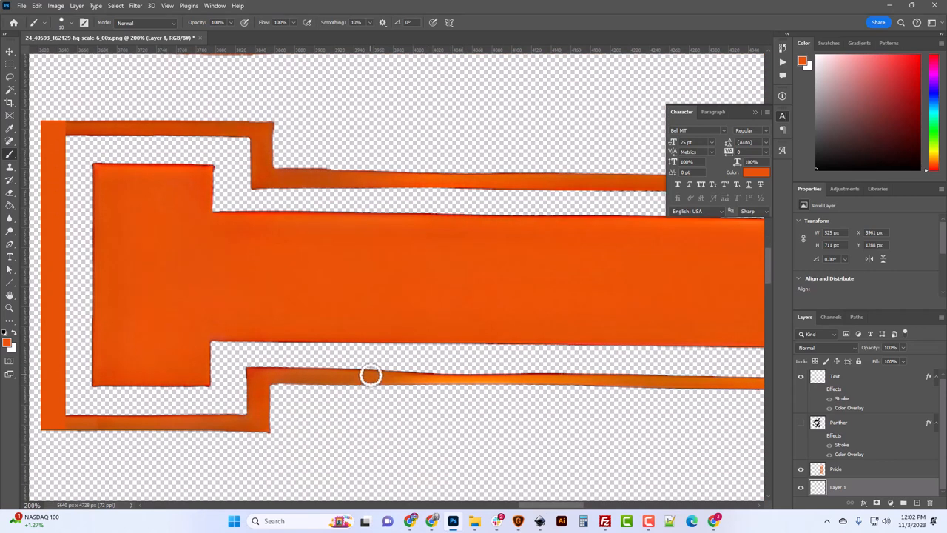
Step: Paint orange along the broken bottom edge of the bar, zoom out, and bring up the painted layer's options
{"action": "left_click_drag", "start_coordinate": [370, 376], "coordinate": [651, 379]}
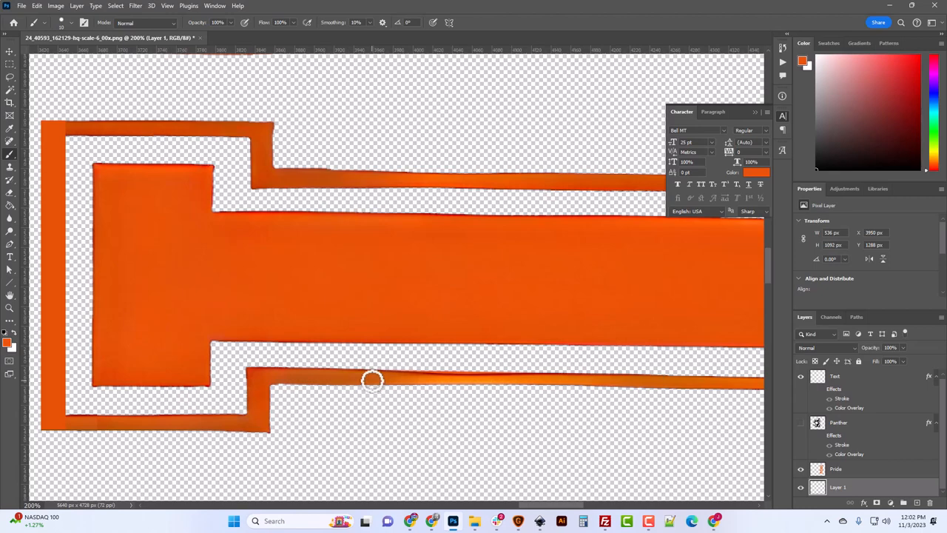
{"action": "left_click_drag", "start_coordinate": [373, 379], "coordinate": [648, 383]}
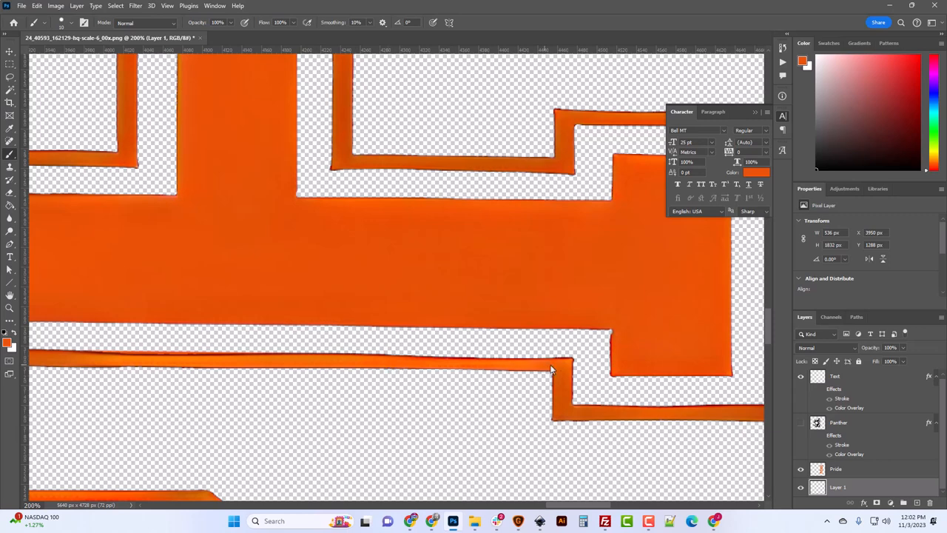
{"action": "scroll", "scroll_direction": "down", "scroll_amount": 3}
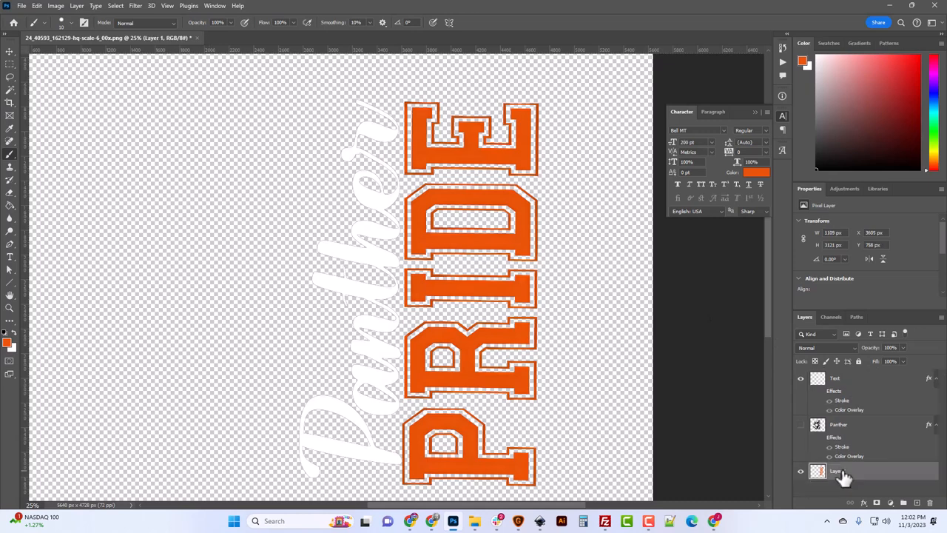
{"action": "right_click", "coordinate": [836, 471]}
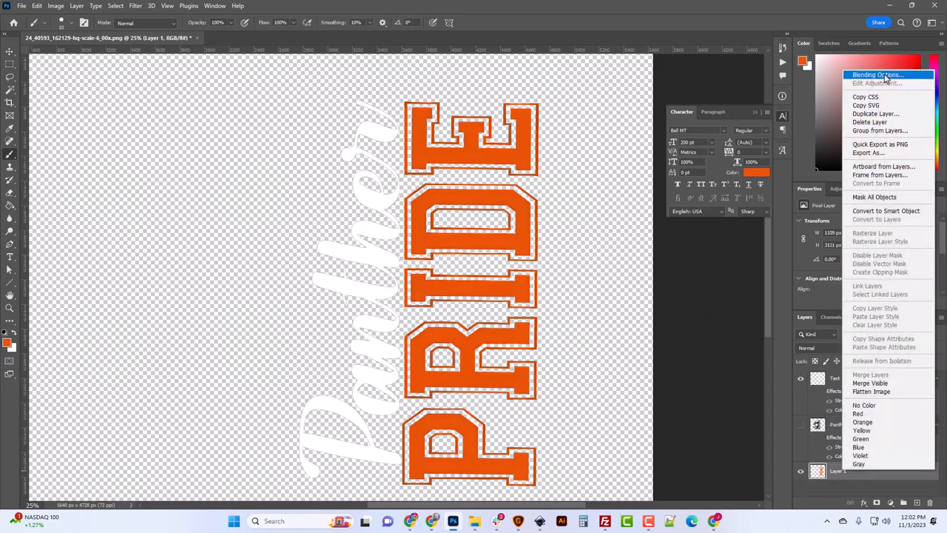
Step: Add a black Color Overlay to Layer 1 through Blending Options and confirm it
{"action": "left_click", "coordinate": [877, 74]}
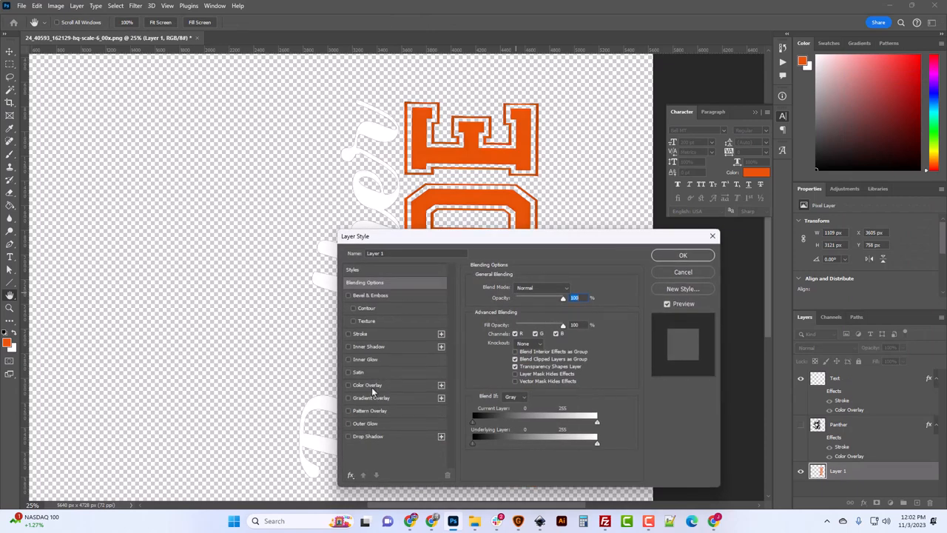
{"action": "left_click", "coordinate": [682, 255]}
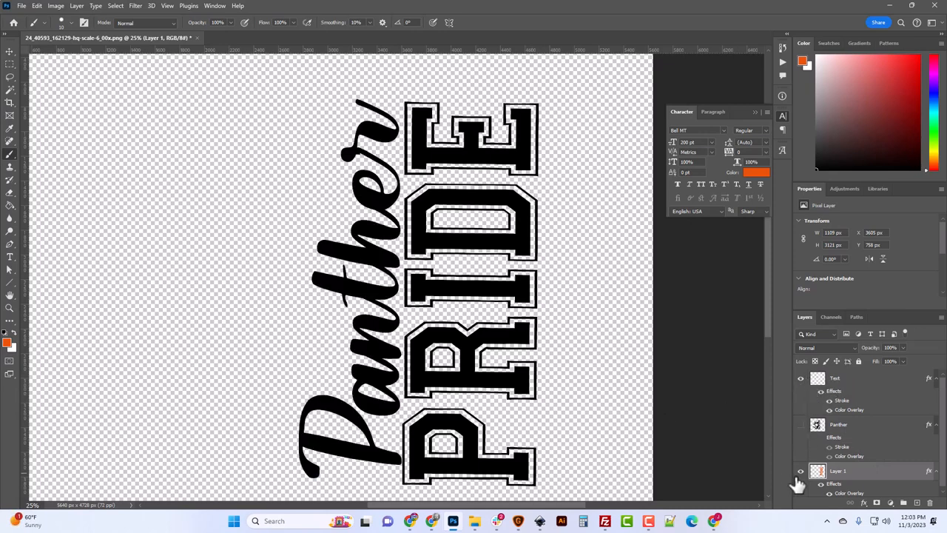
{"action": "left_click", "coordinate": [799, 424]}
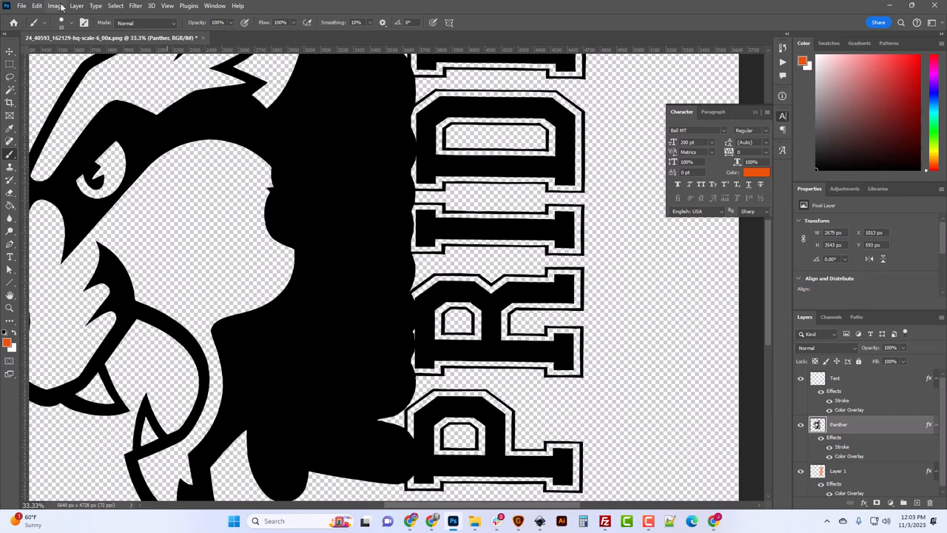
Step: In Image Size, try widths 250 and 2000, settle on 2500 pixels wide and confirm
{"action": "left_click", "coordinate": [57, 6]}
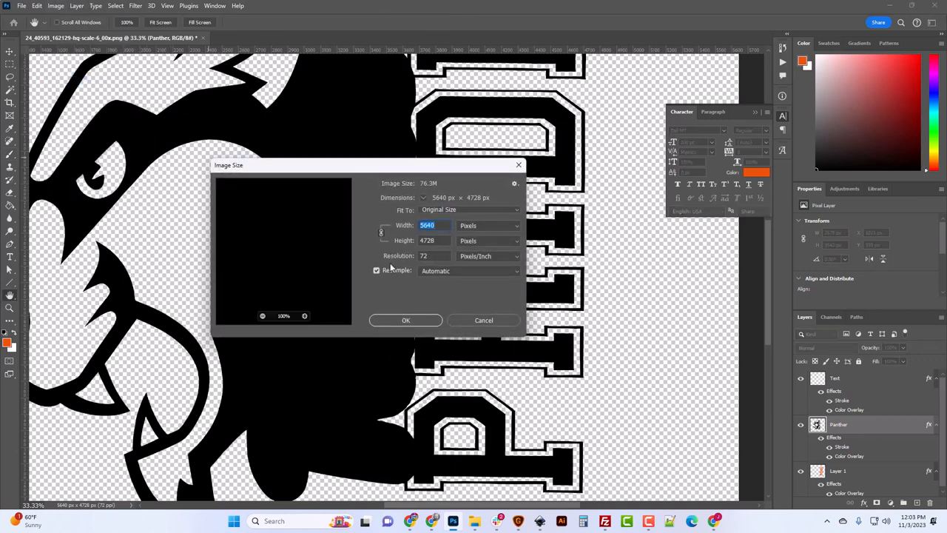
{"action": "mouse_move", "coordinate": [390, 268]}
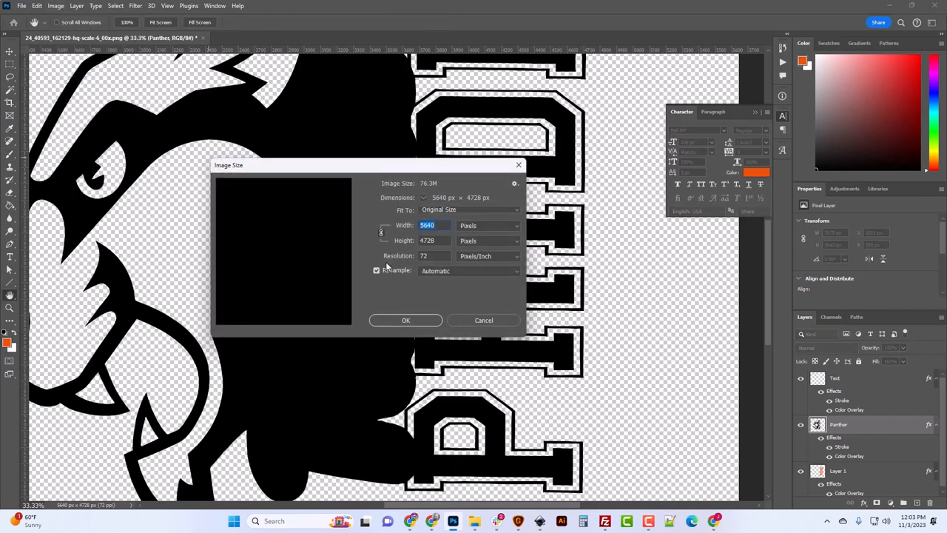
{"action": "mouse_move", "coordinate": [375, 269]}
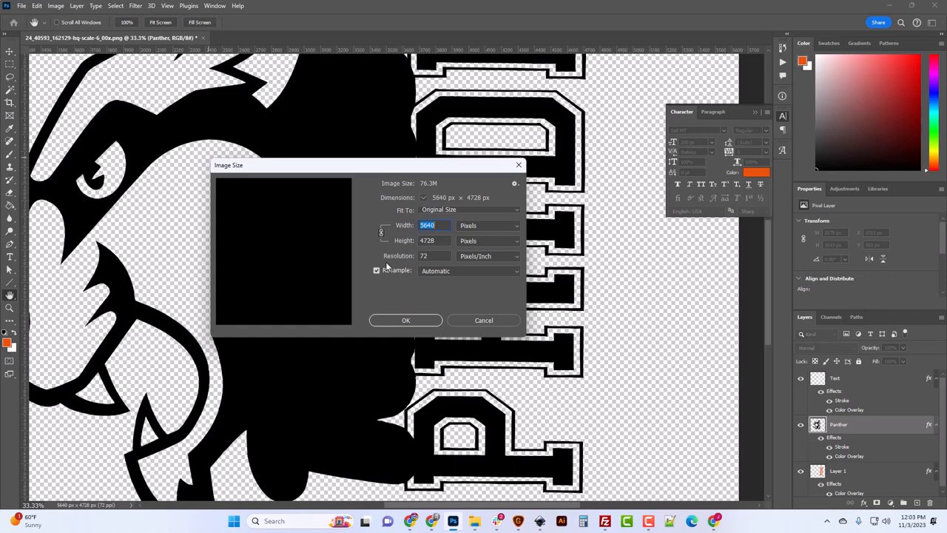
{"action": "type", "text": "2500"}
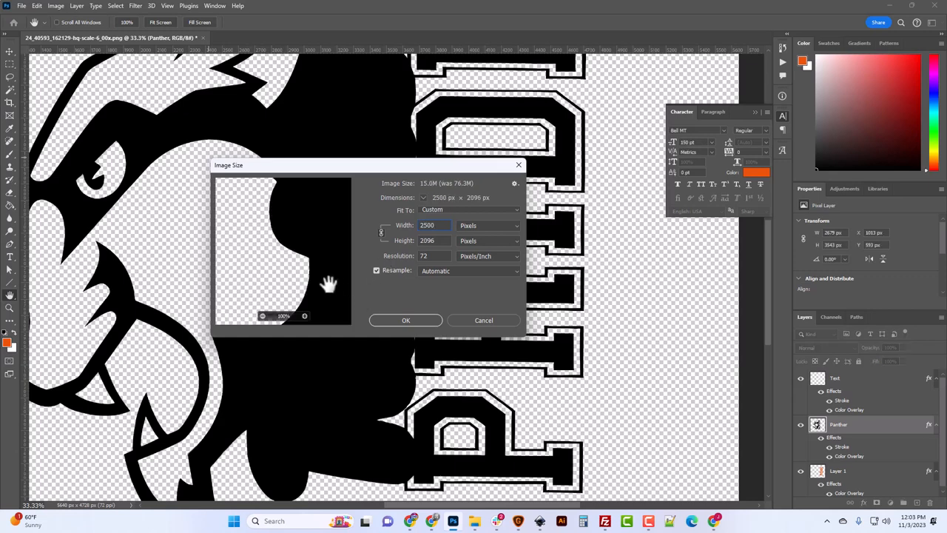
{"action": "left_click", "coordinate": [433, 225]}
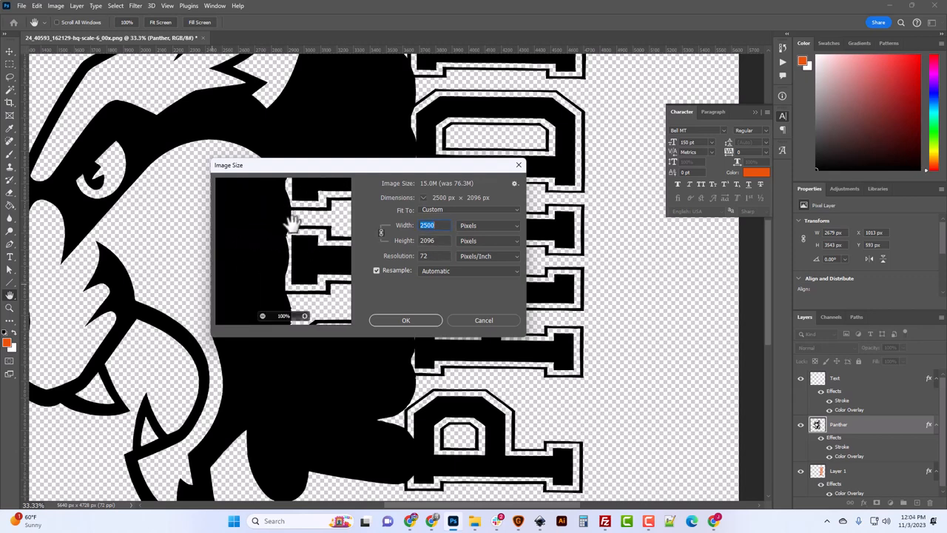
{"action": "mouse_move", "coordinate": [284, 240]}
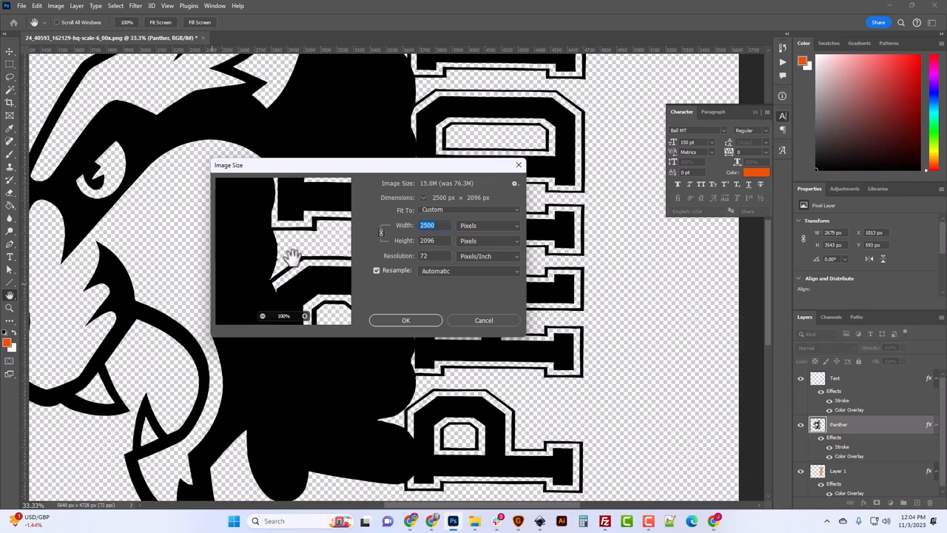
{"action": "mouse_move", "coordinate": [279, 263]}
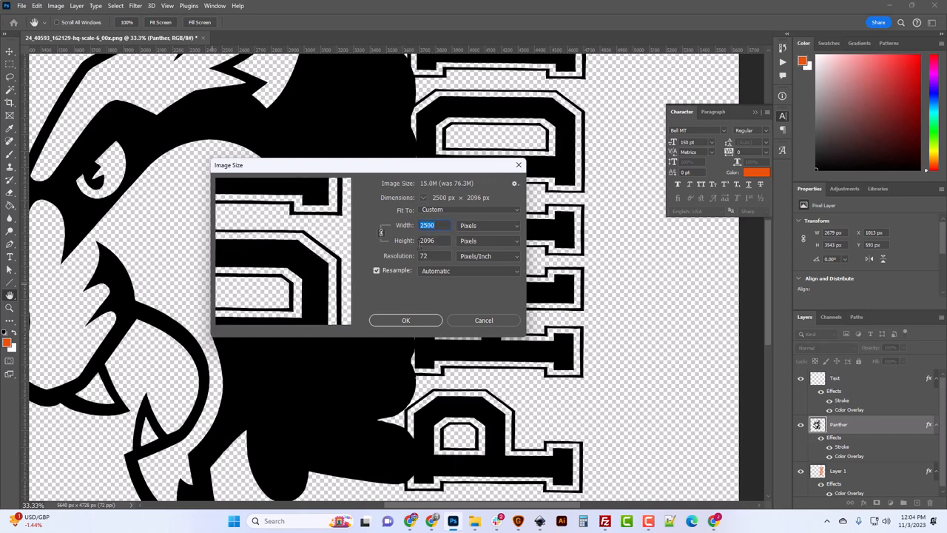
{"action": "type", "text": "2000"}
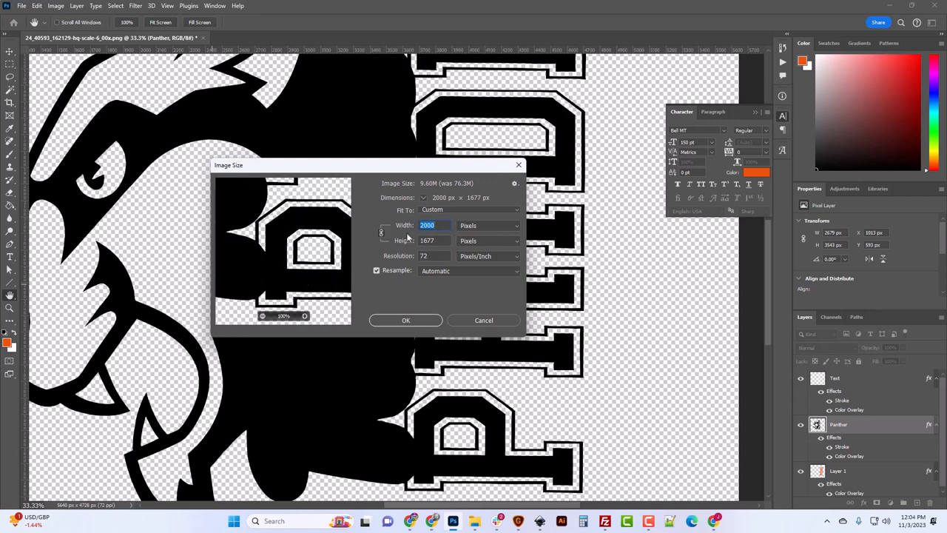
{"action": "mouse_move", "coordinate": [288, 248]}
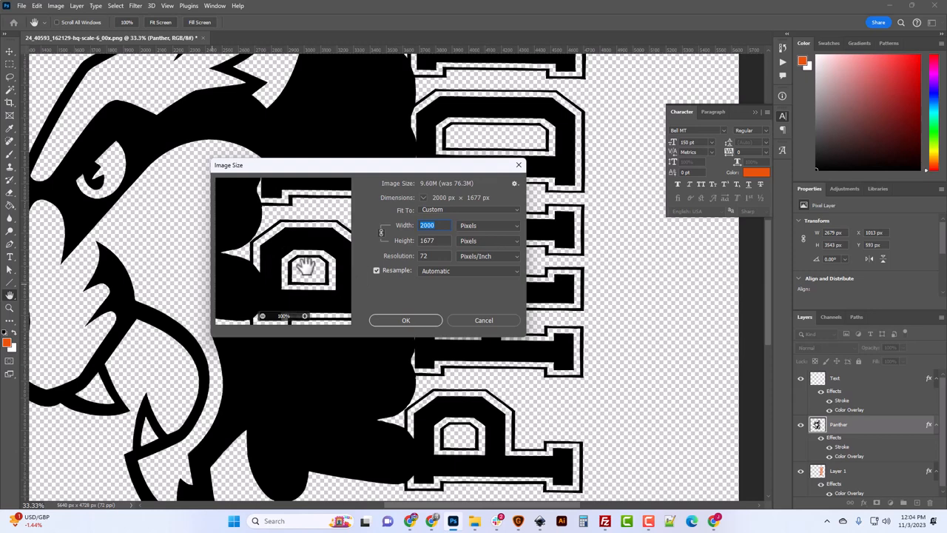
{"action": "mouse_move", "coordinate": [287, 234]}
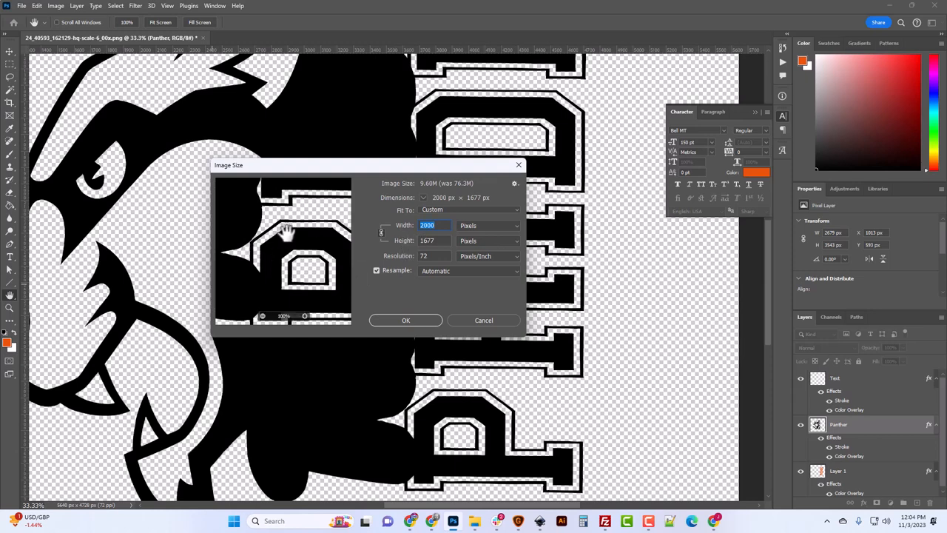
{"action": "type", "text": "2500"}
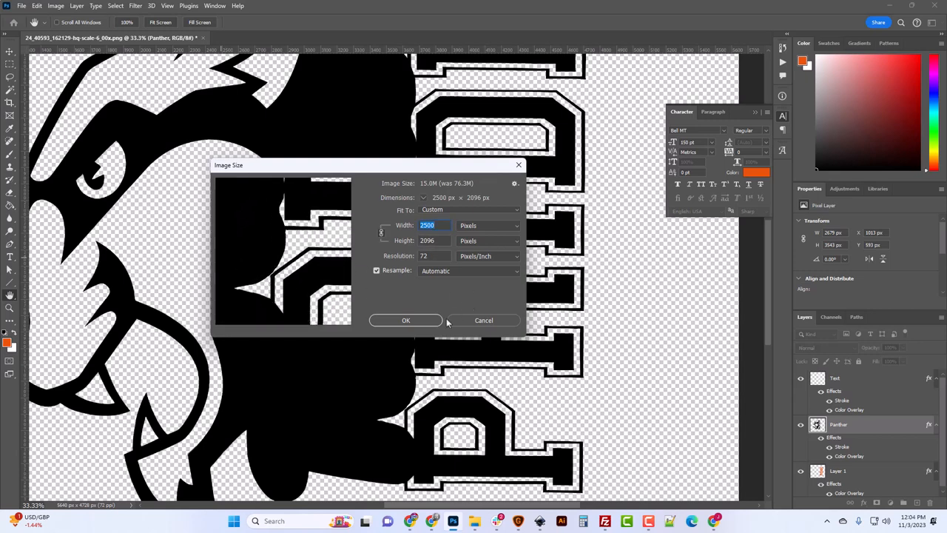
{"action": "left_click", "coordinate": [405, 320]}
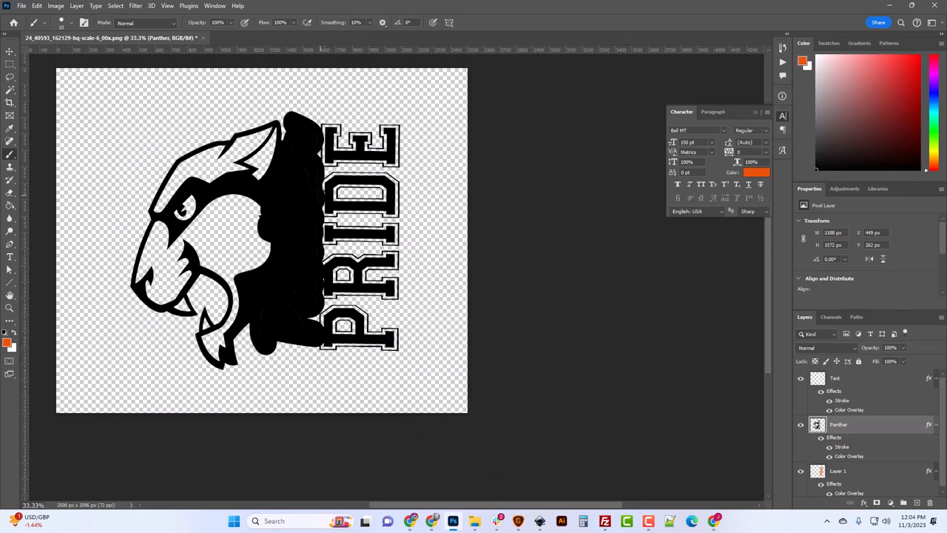
{"action": "mouse_move", "coordinate": [763, 403]}
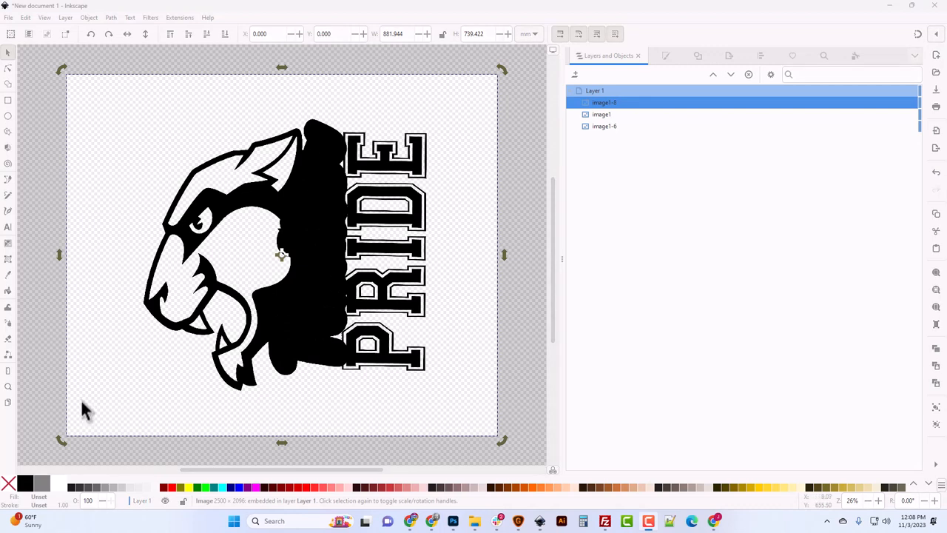
{"action": "mouse_move", "coordinate": [435, 180]}
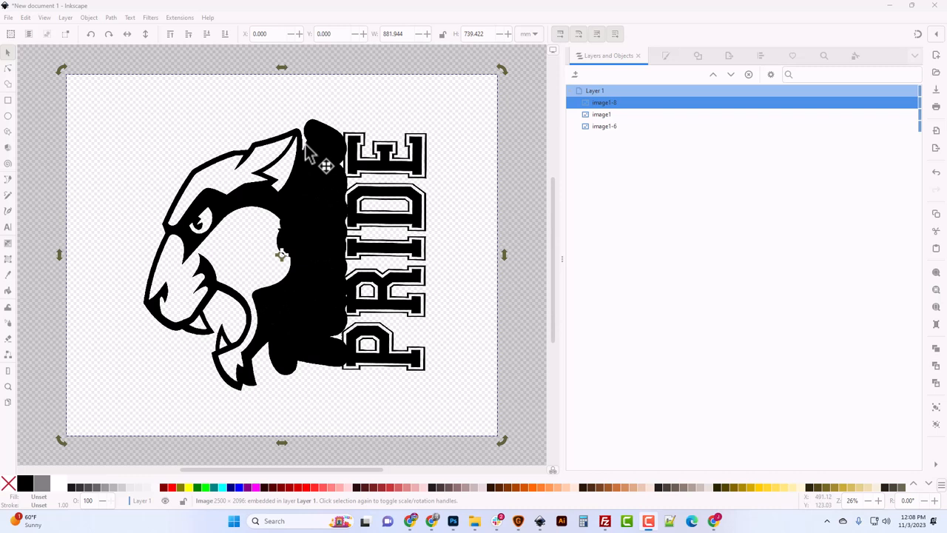
Step: Toggle the stacked images' visibility to identify which is the text, panther and pride
{"action": "left_click", "coordinate": [601, 114]}
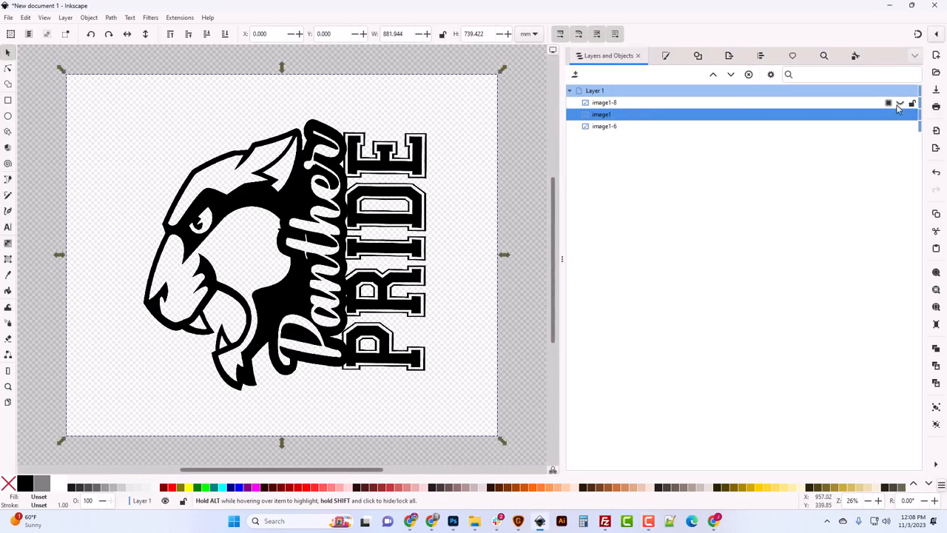
{"action": "left_click", "coordinate": [899, 102]}
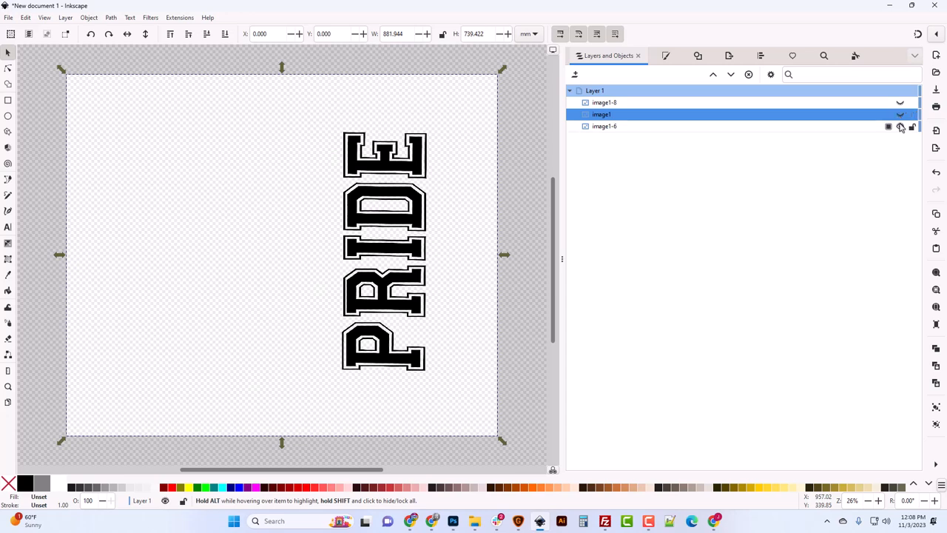
{"action": "left_click", "coordinate": [900, 126]}
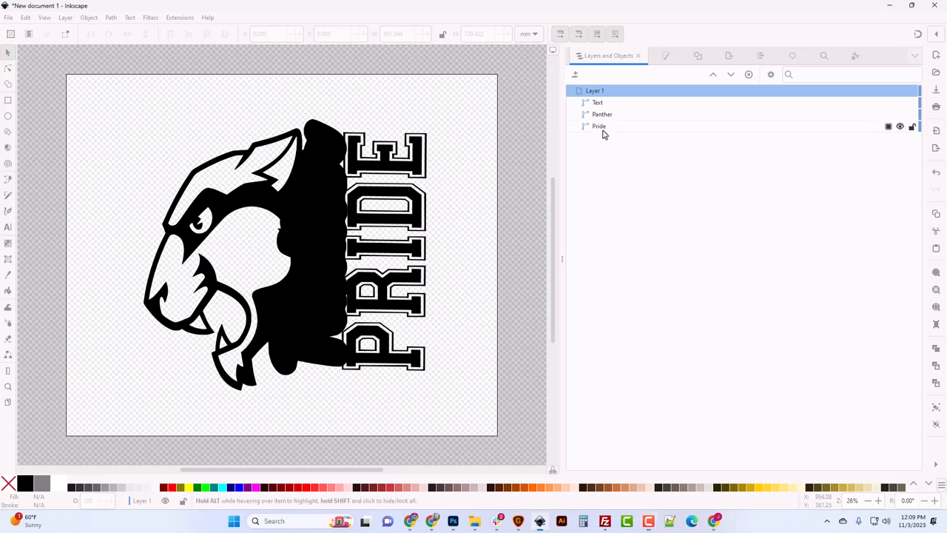
Step: Select the Text object and then deselect it before importing the PNG
{"action": "left_click", "coordinate": [598, 102]}
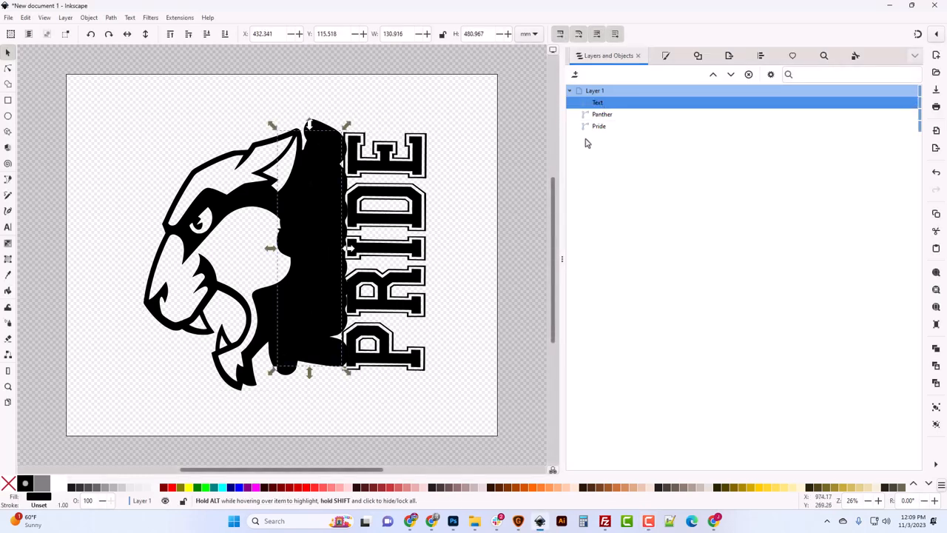
{"action": "left_click", "coordinate": [225, 304]}
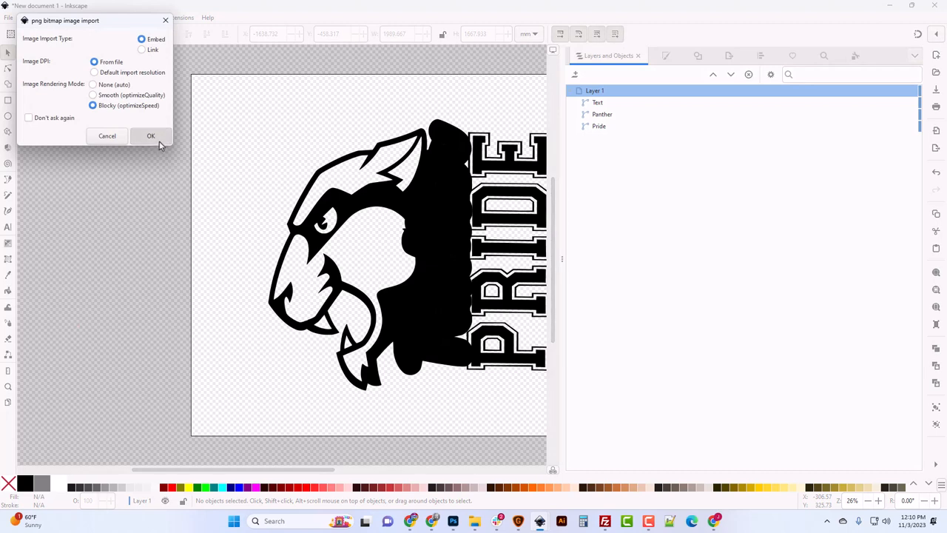
Step: Confirm importing the PNG as an embedded image and enlarge it beside the page
{"action": "left_click", "coordinate": [151, 136]}
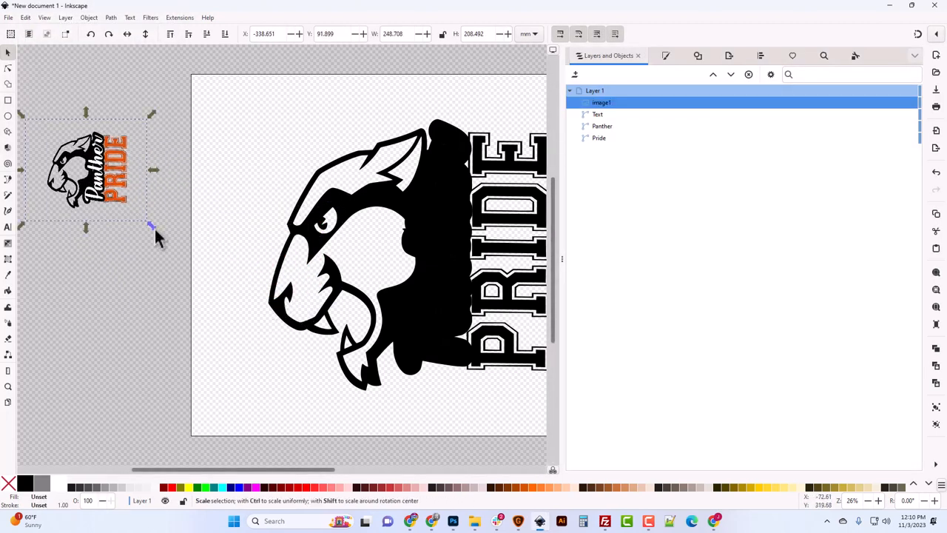
{"action": "left_click_drag", "start_coordinate": [151, 224], "coordinate": [303, 355]}
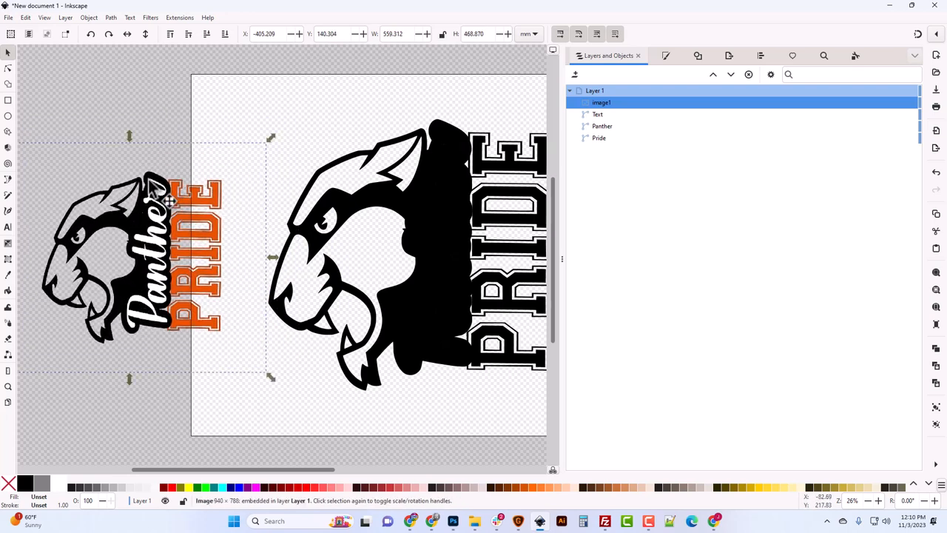
{"action": "mouse_move", "coordinate": [168, 230]}
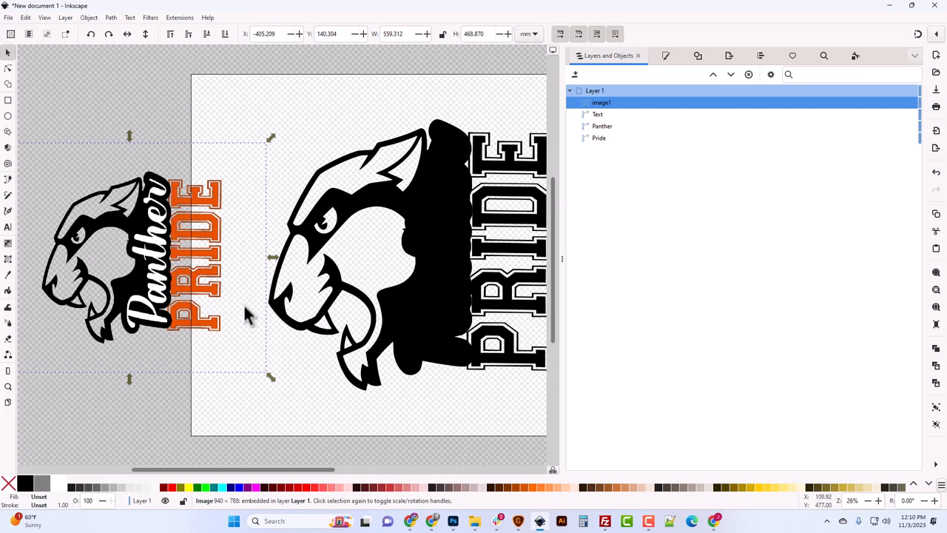
{"action": "mouse_move", "coordinate": [358, 352]}
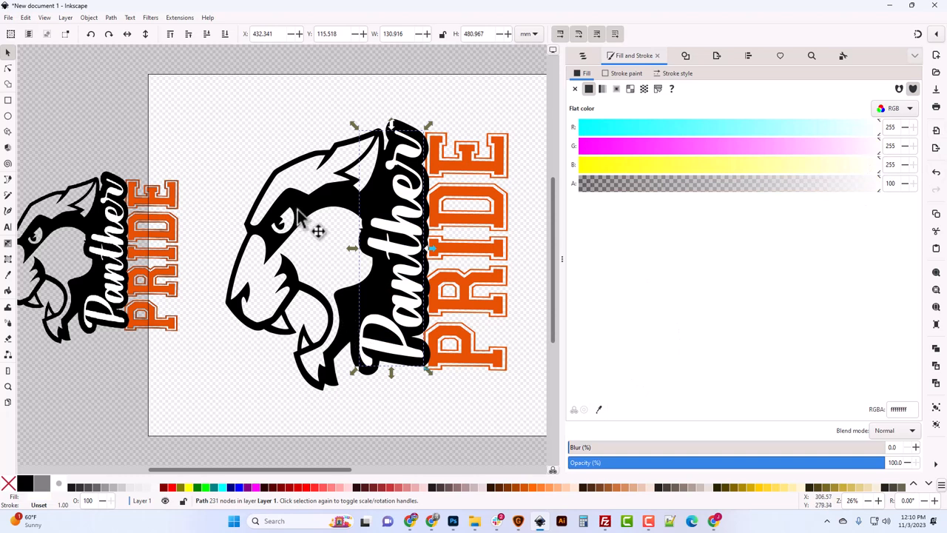
{"action": "mouse_move", "coordinate": [319, 228]}
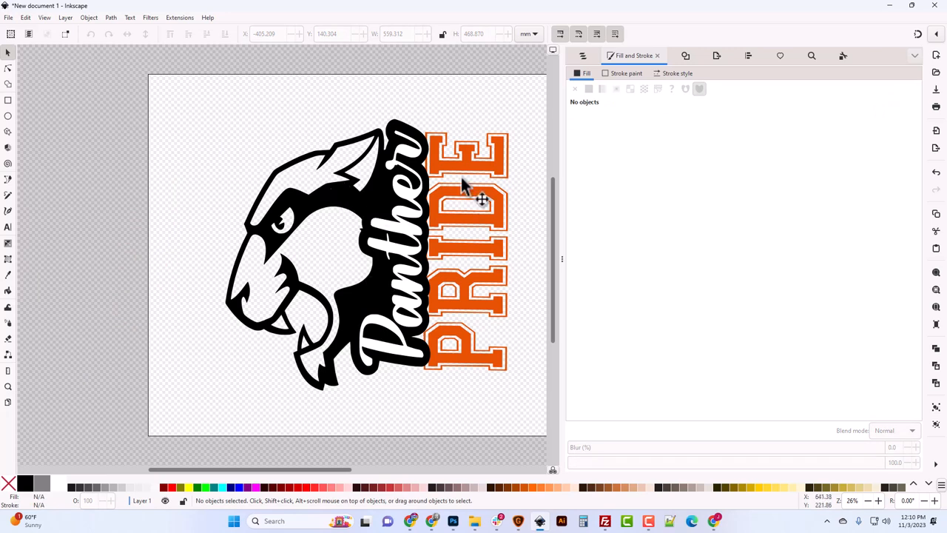
{"action": "mouse_move", "coordinate": [414, 236]}
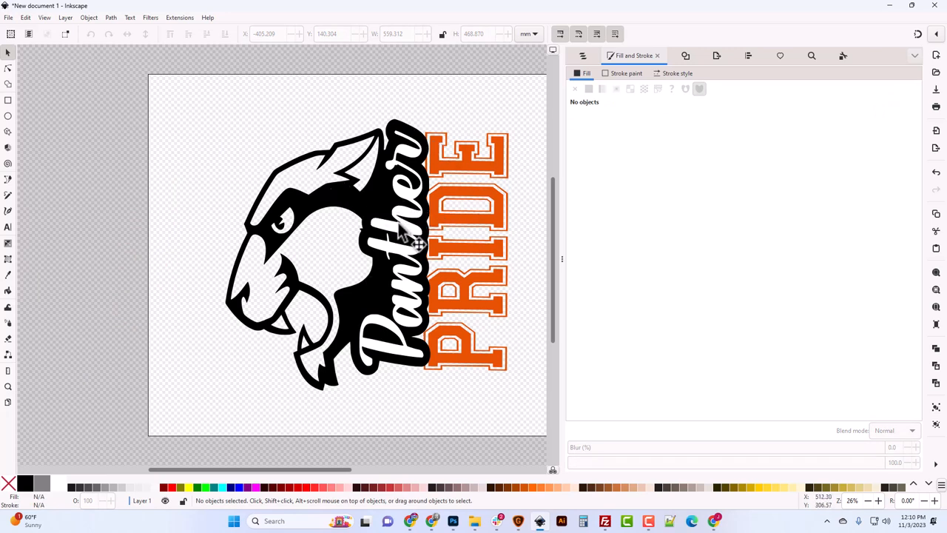
{"action": "mouse_move", "coordinate": [308, 249]}
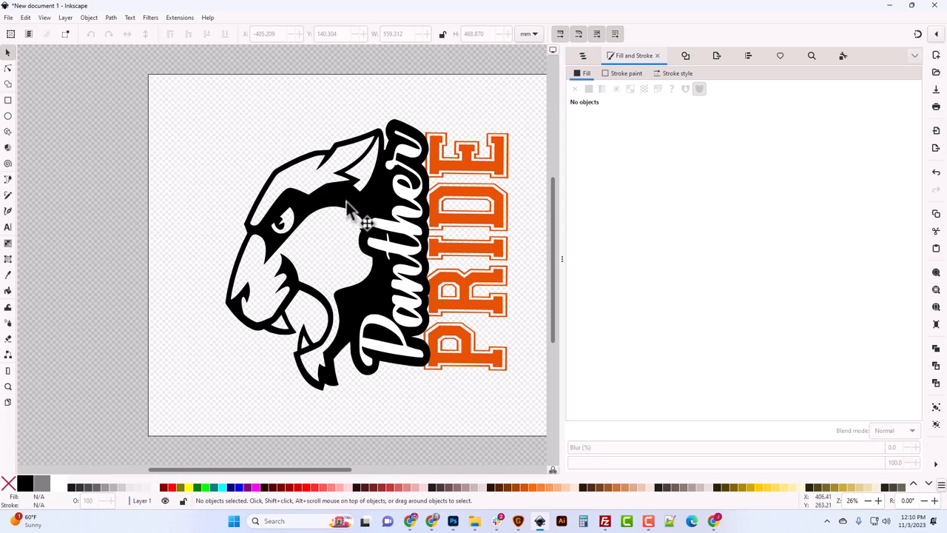
Step: Select the panther shape on the Inkscape page for recoloring
{"action": "left_click", "coordinate": [333, 222]}
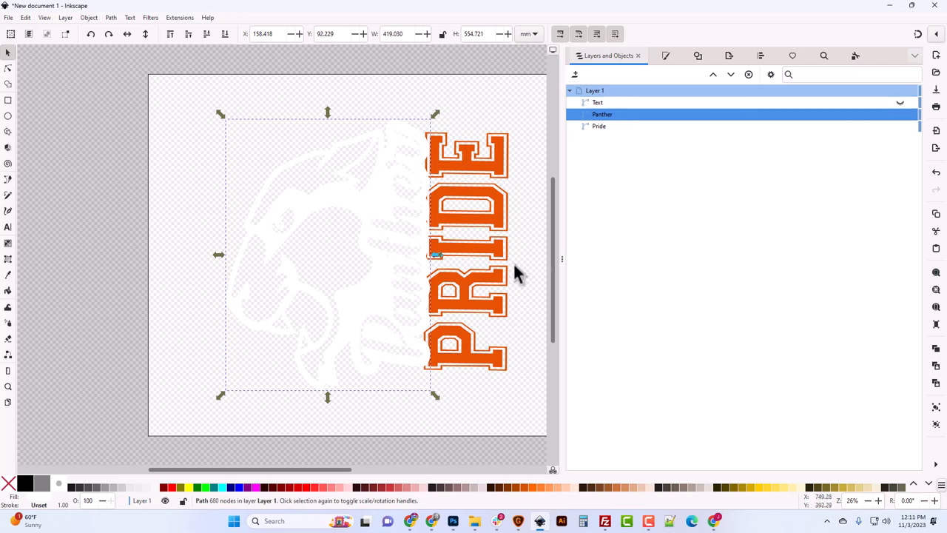
{"action": "mouse_move", "coordinate": [379, 185]}
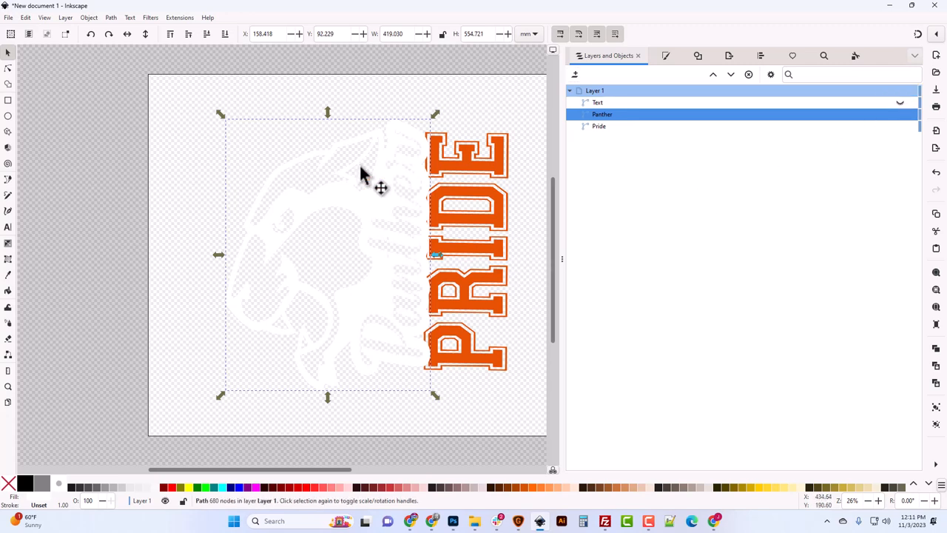
{"action": "mouse_move", "coordinate": [510, 338]}
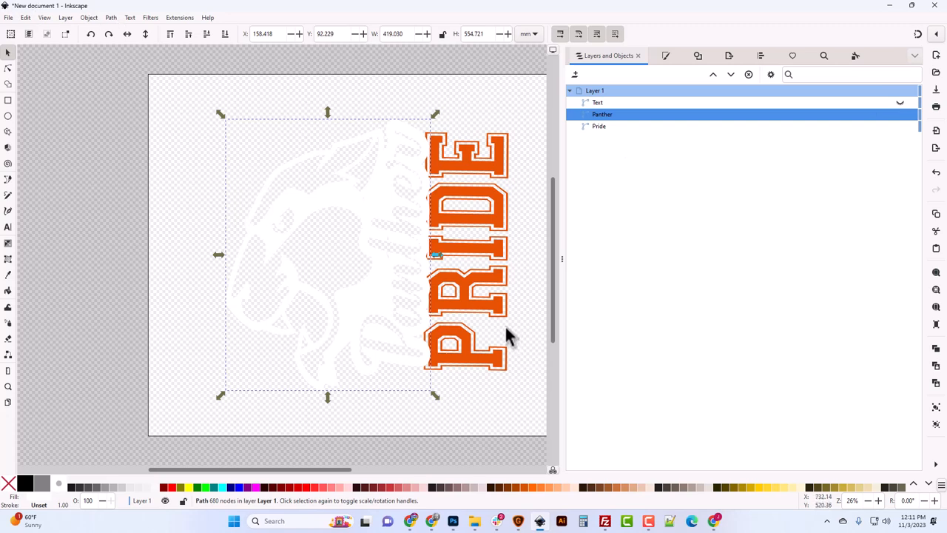
{"action": "mouse_move", "coordinate": [514, 334]}
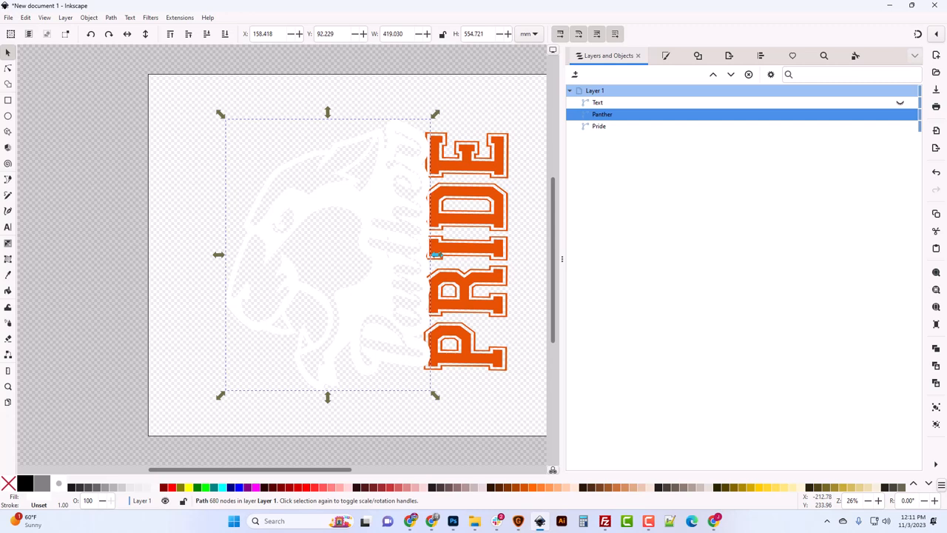
{"action": "mouse_move", "coordinate": [392, 322]}
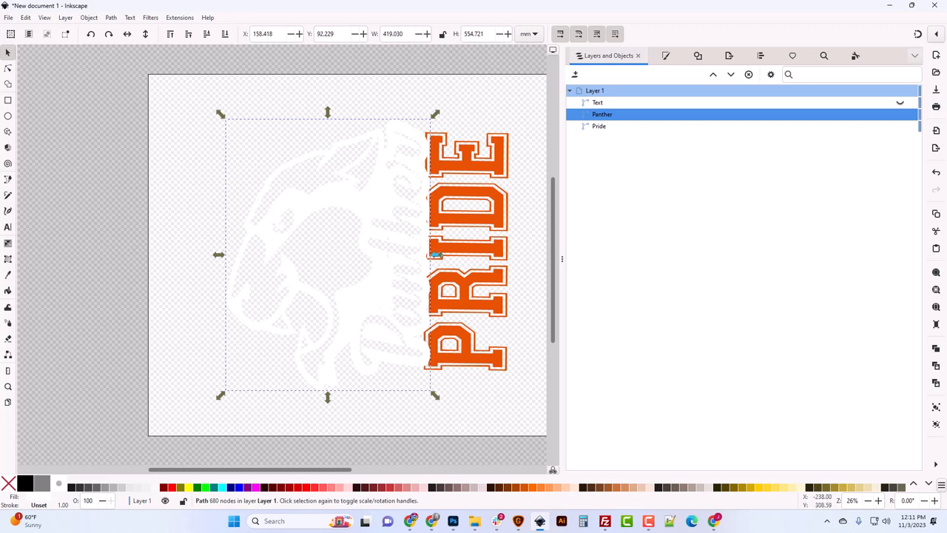